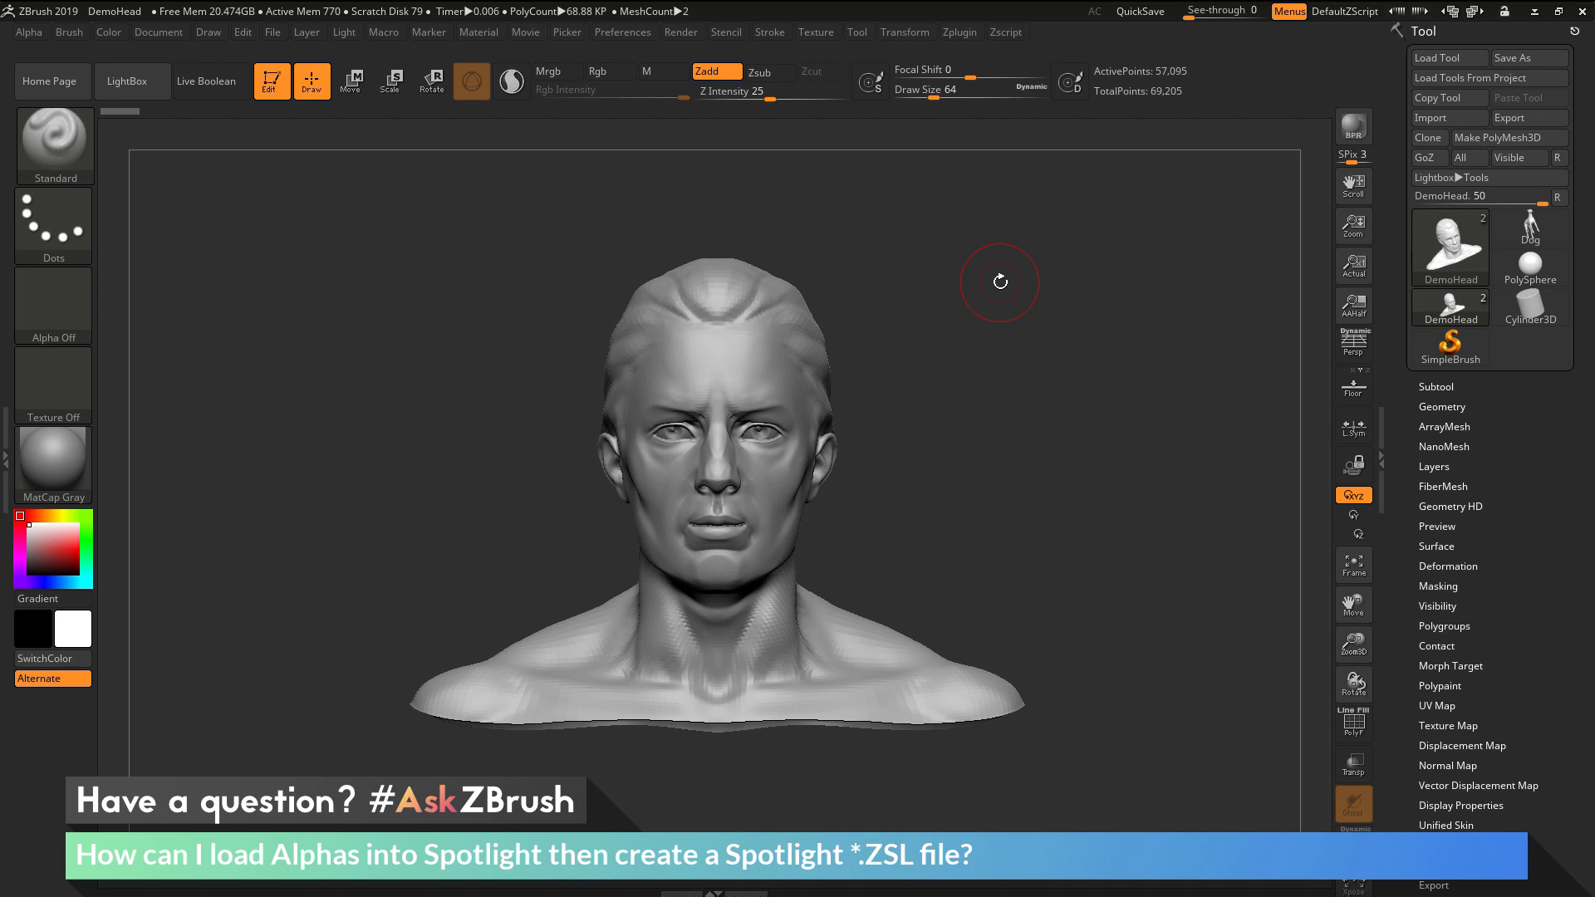
mouse_move(993, 402)
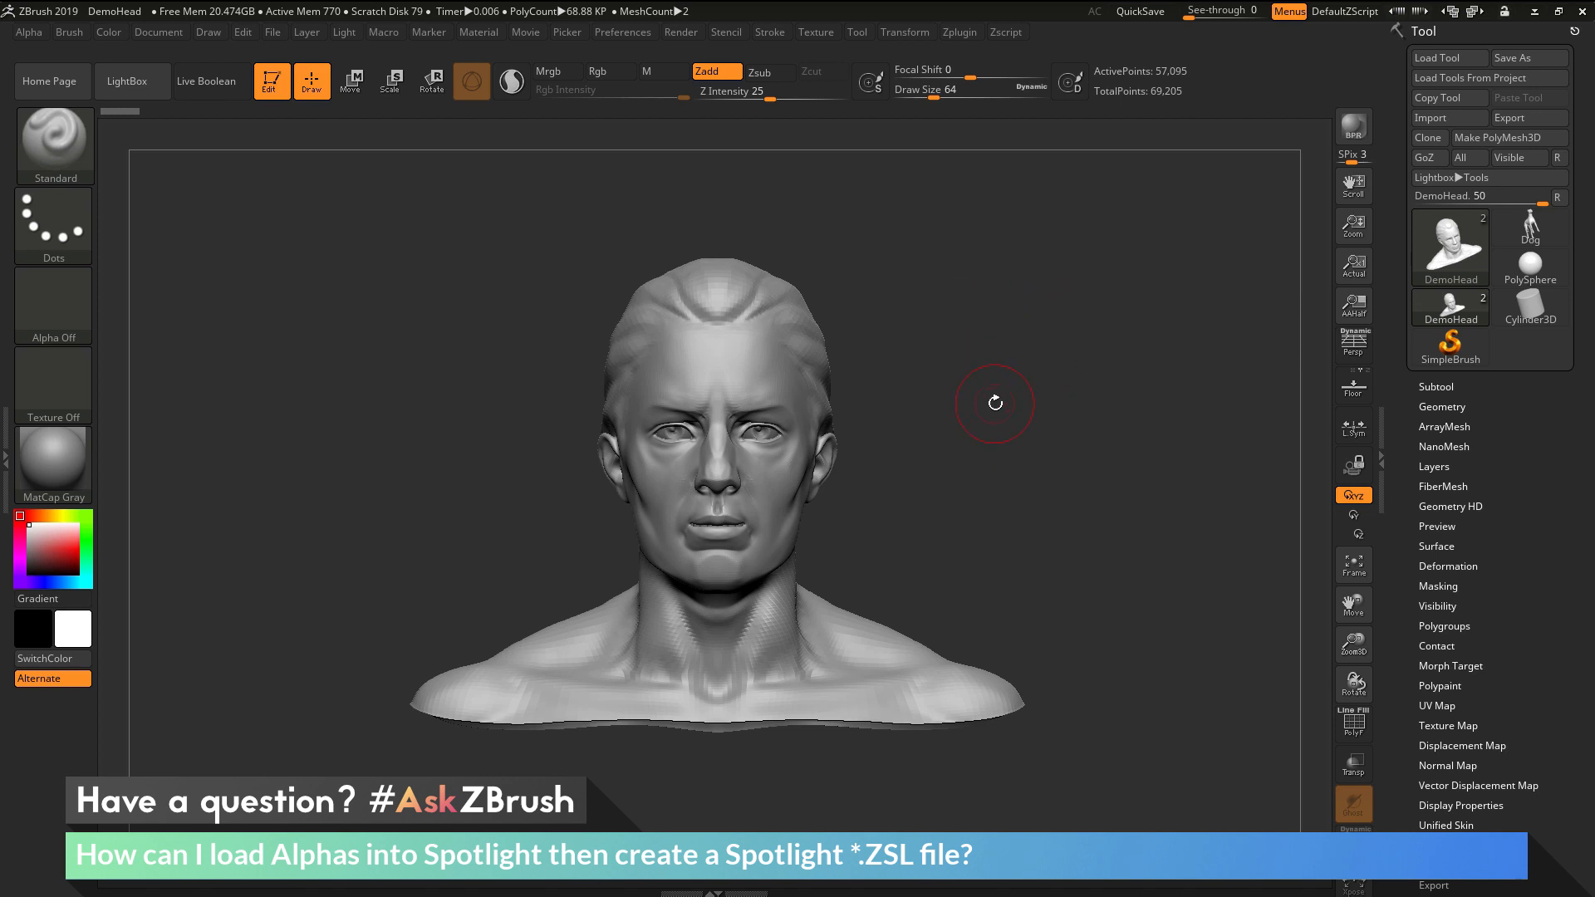
mouse_move(957, 399)
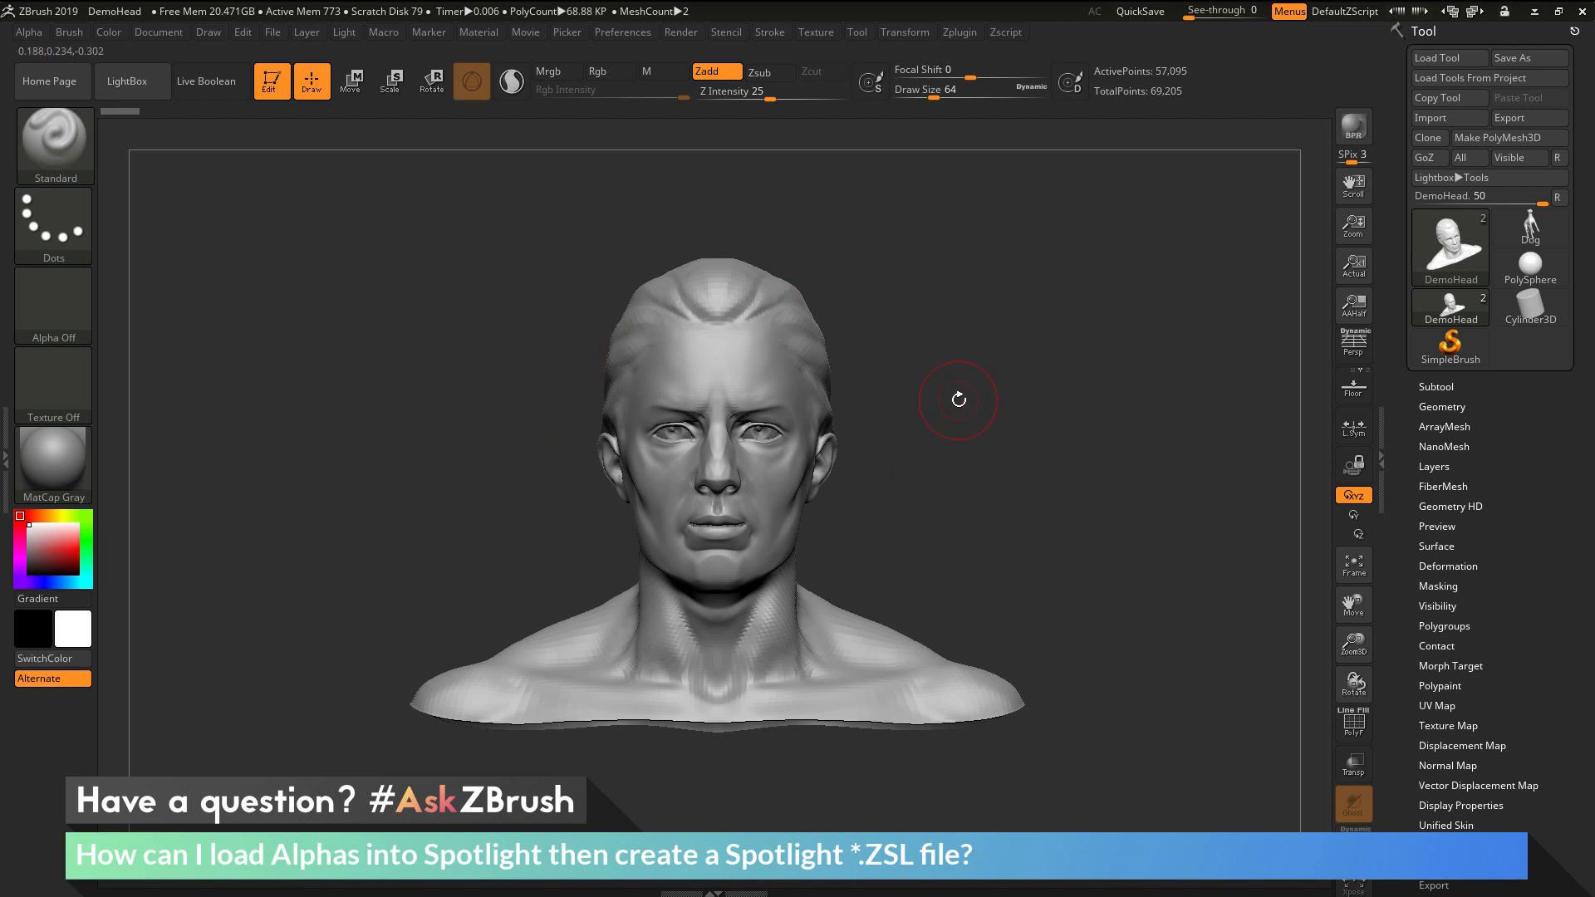
mouse_move(1013, 435)
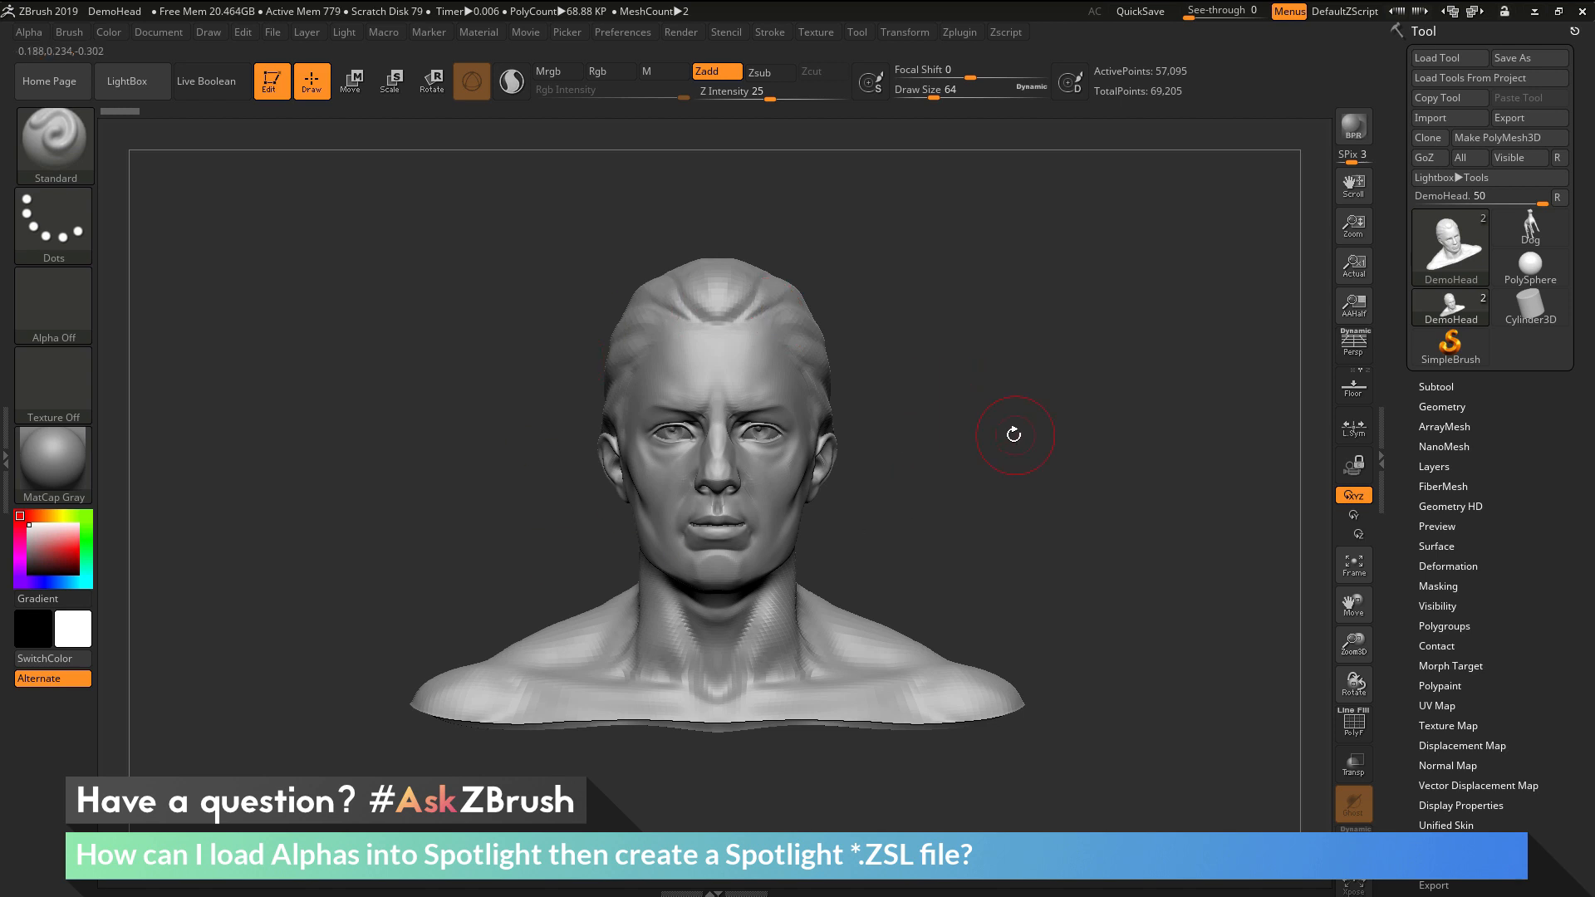
mouse_move(987, 441)
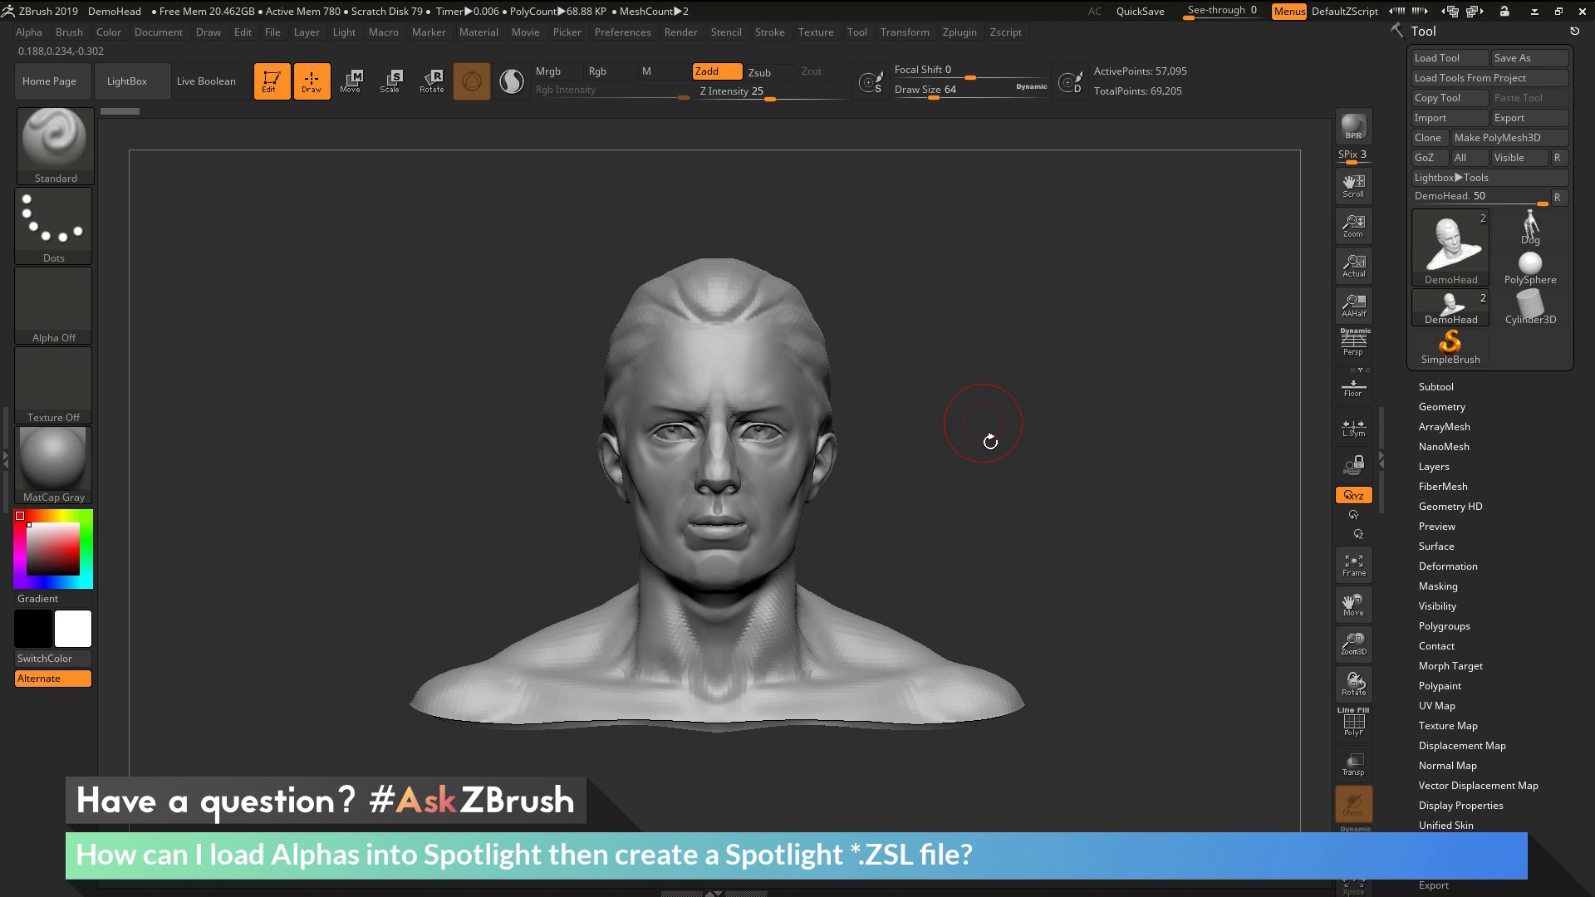
mouse_move(1008, 445)
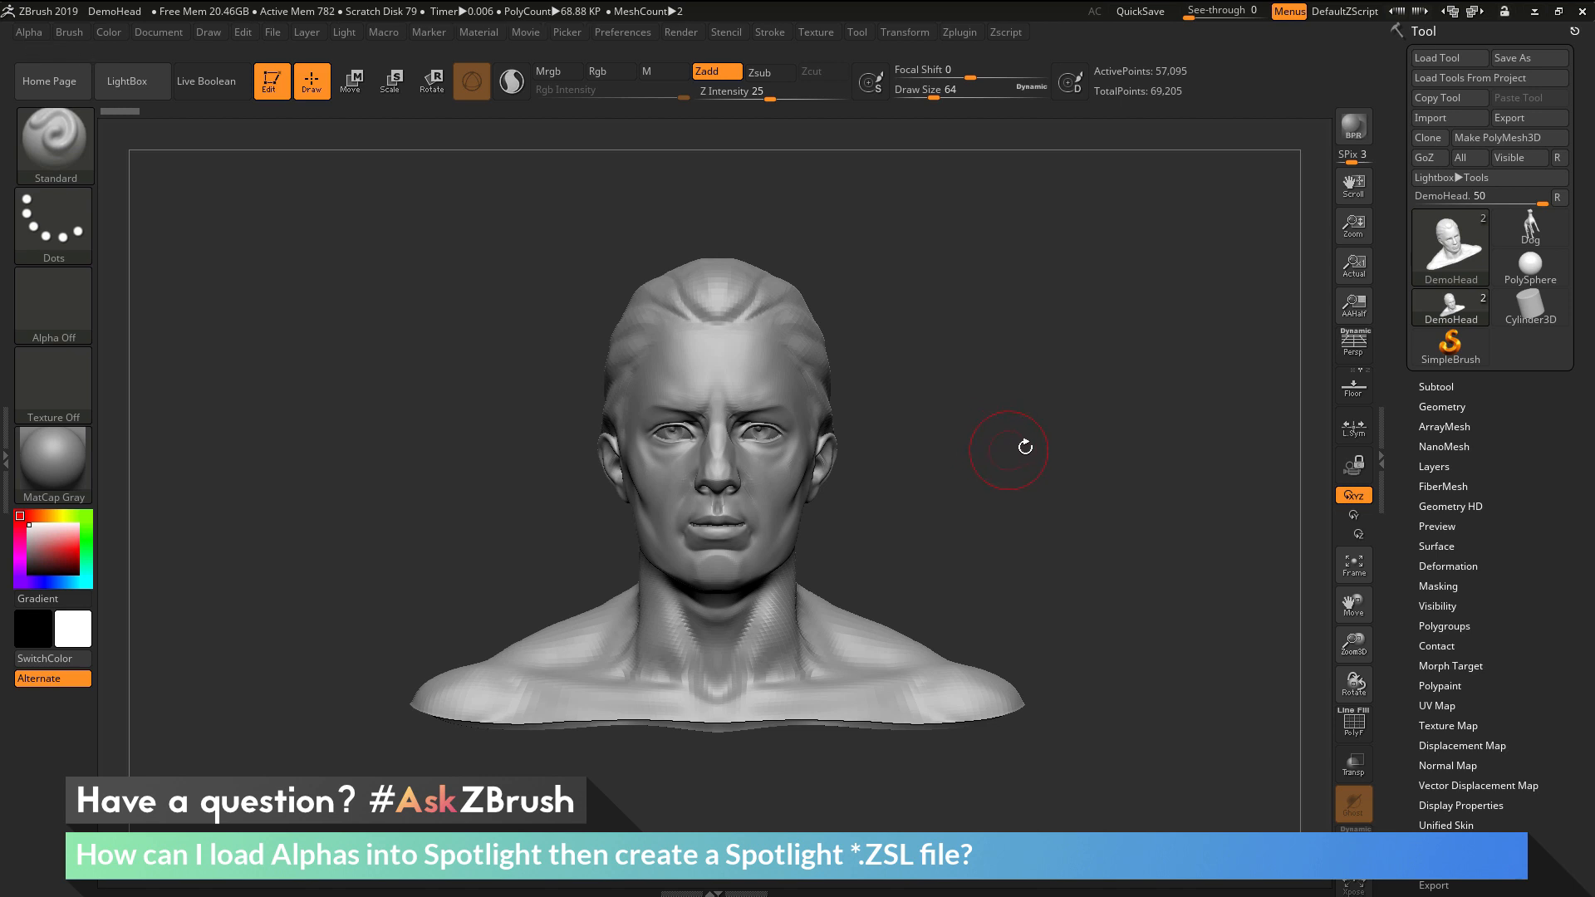
mouse_move(991, 461)
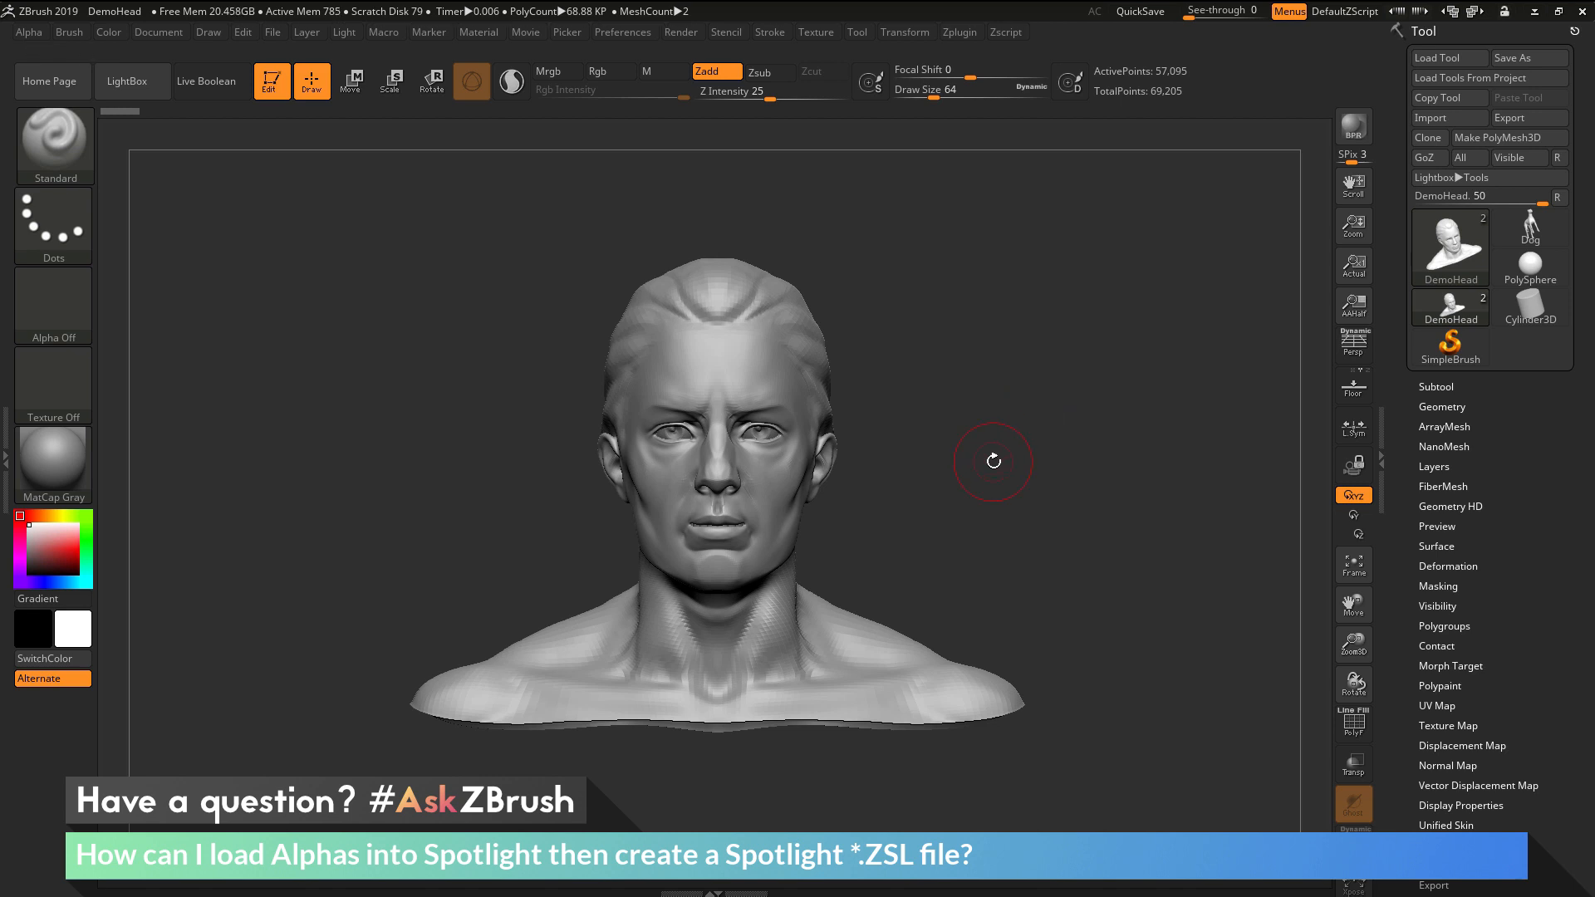
mouse_move(1028, 424)
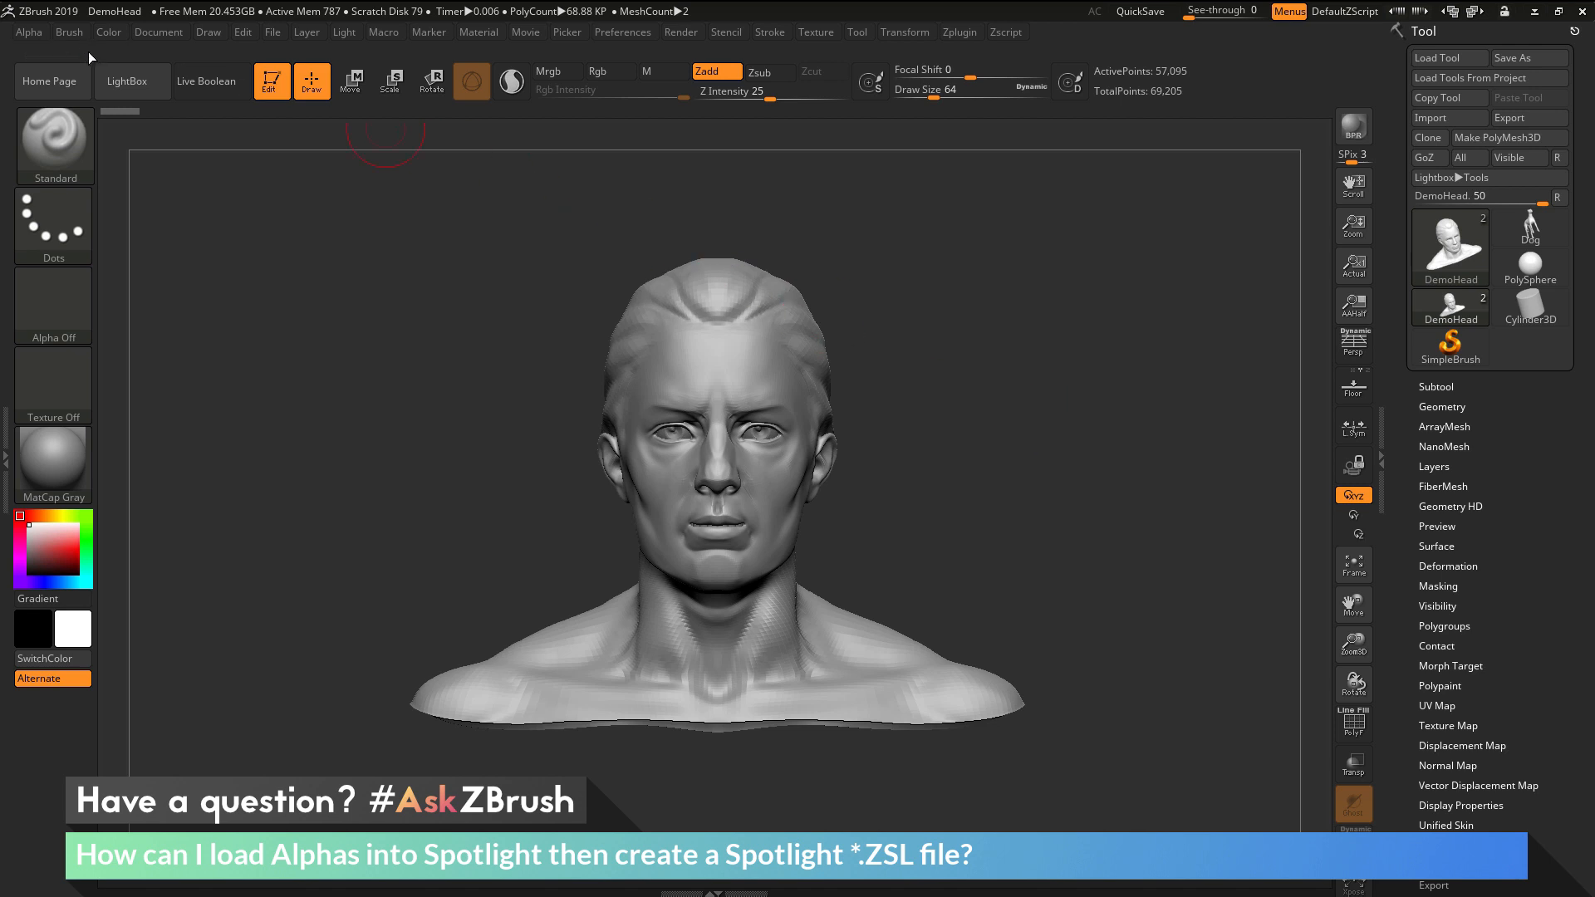
- Select Alpha 14, the round soft circle alpha, from the Alpha palette
click(28, 32)
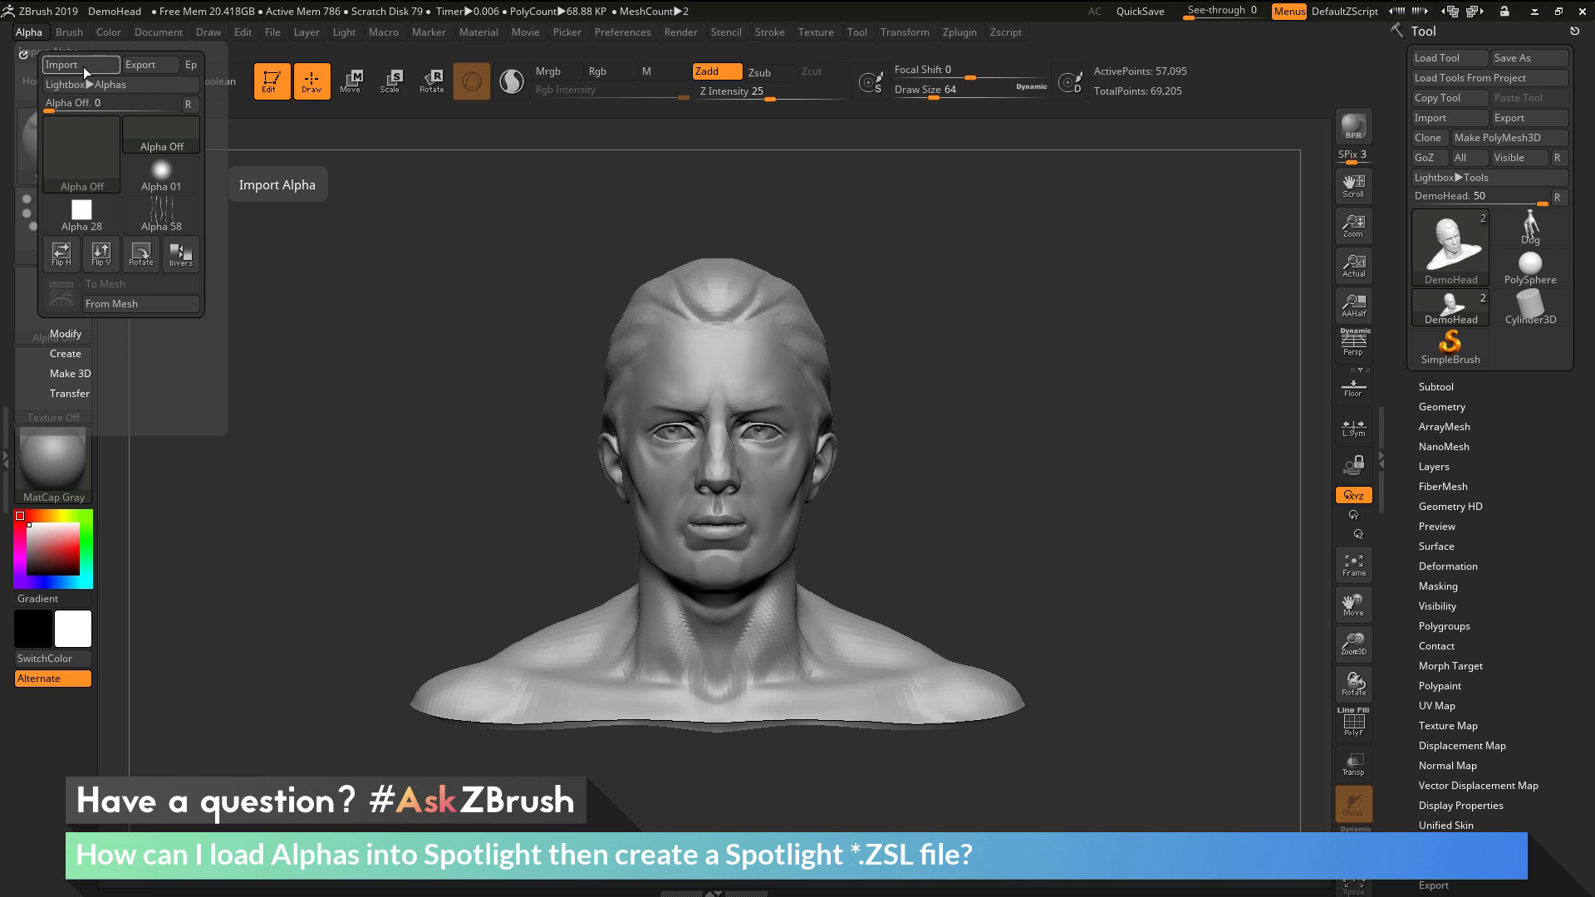
mouse_move(82, 153)
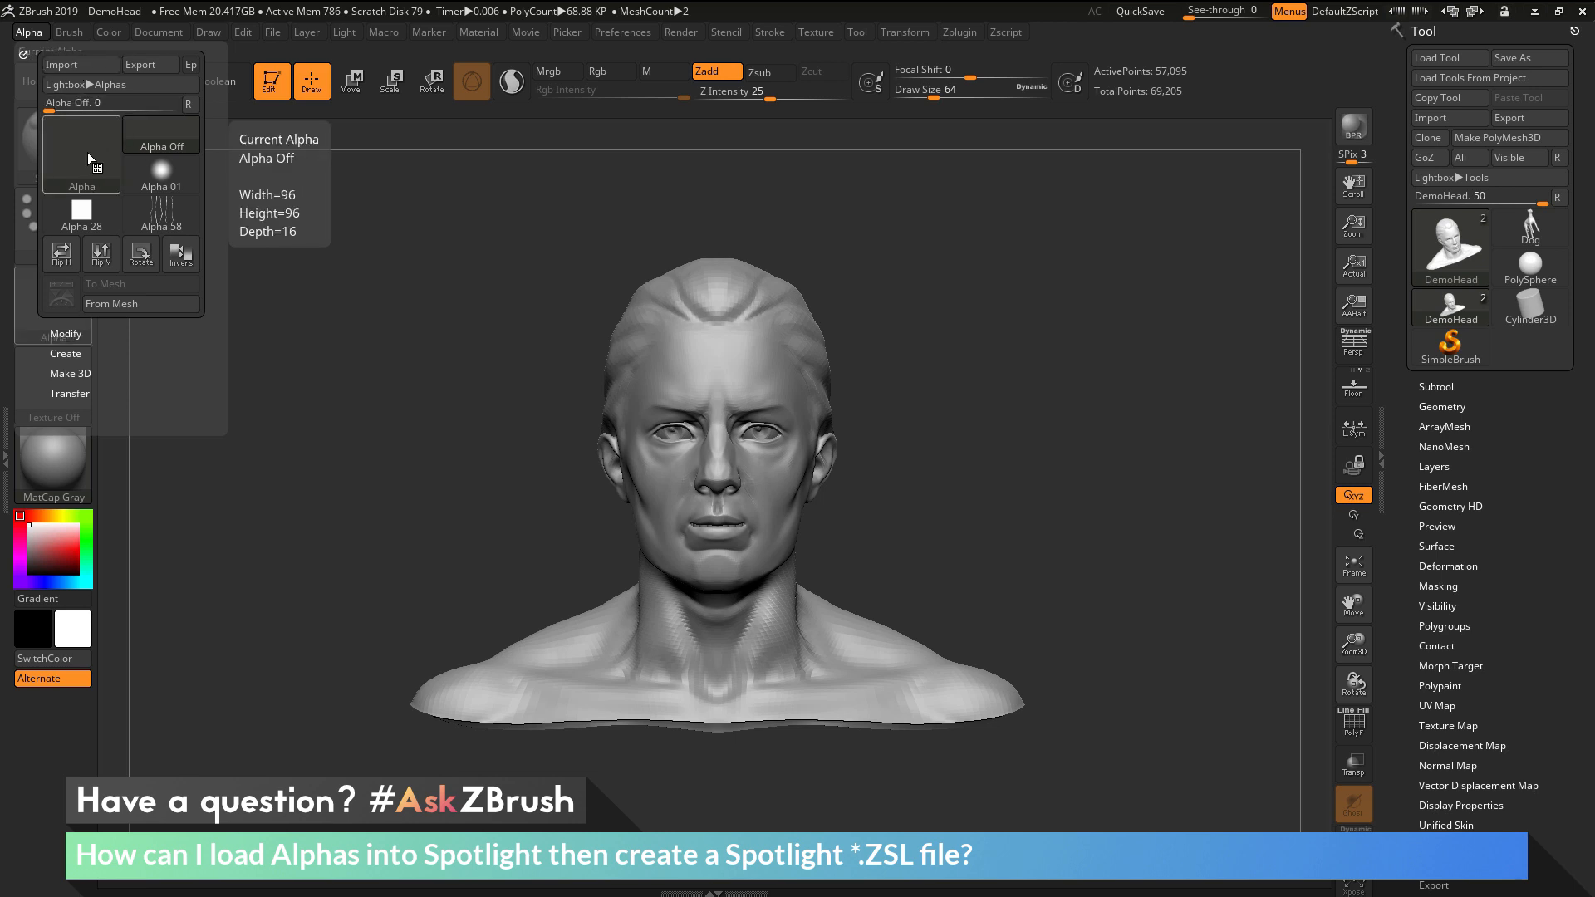
click(80, 153)
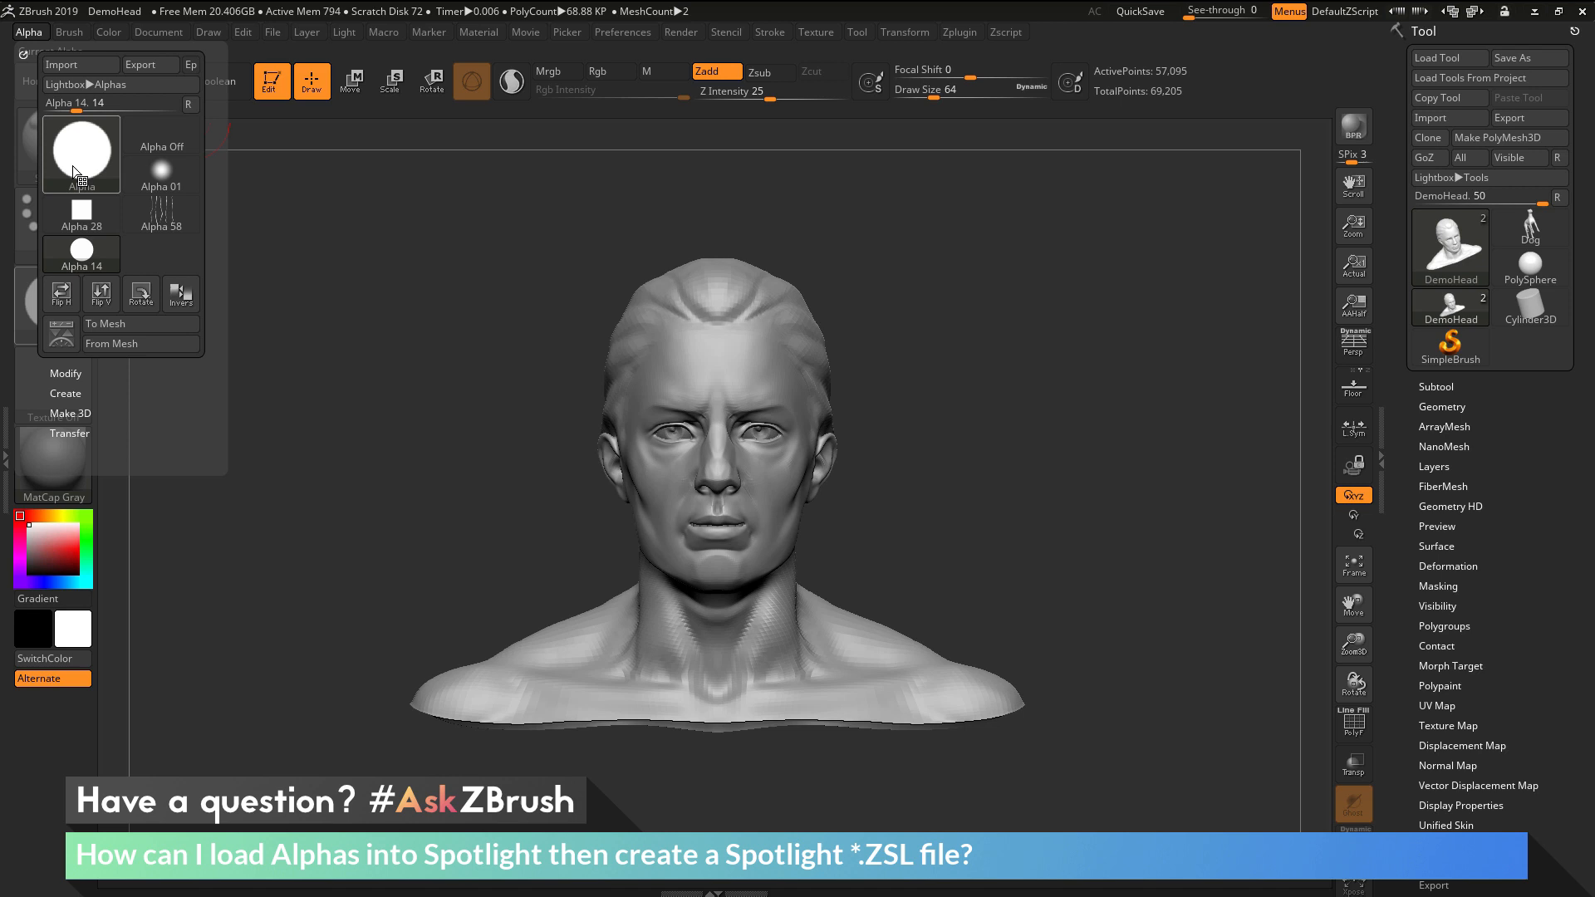
mouse_move(133, 342)
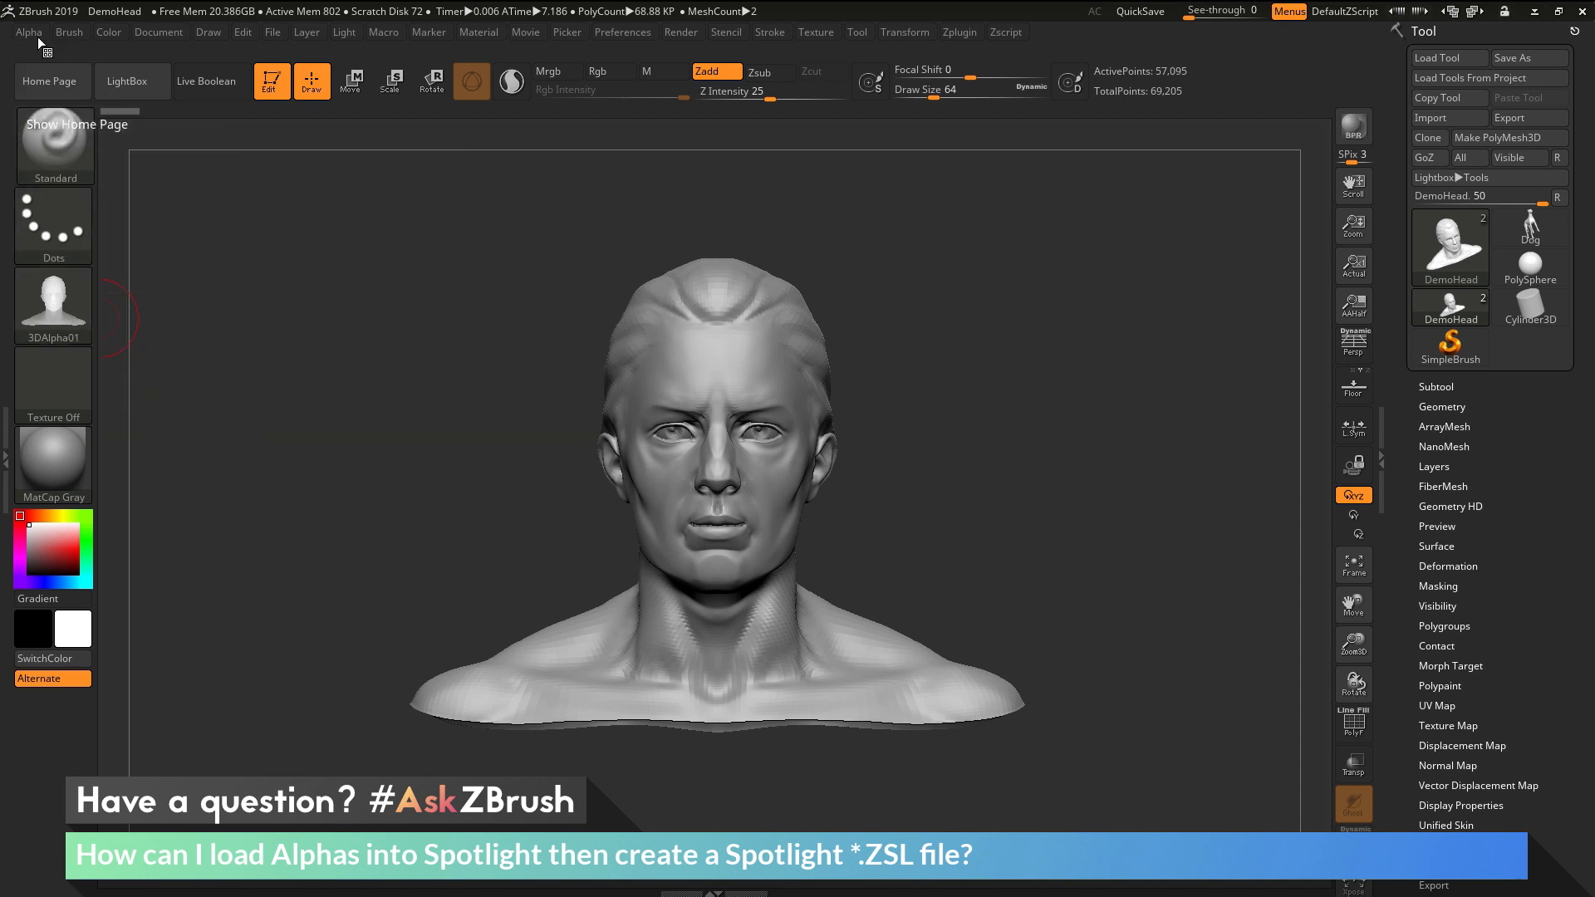
- Make the circle Alpha 14 current and load it into Spotlight over the canvas
click(28, 31)
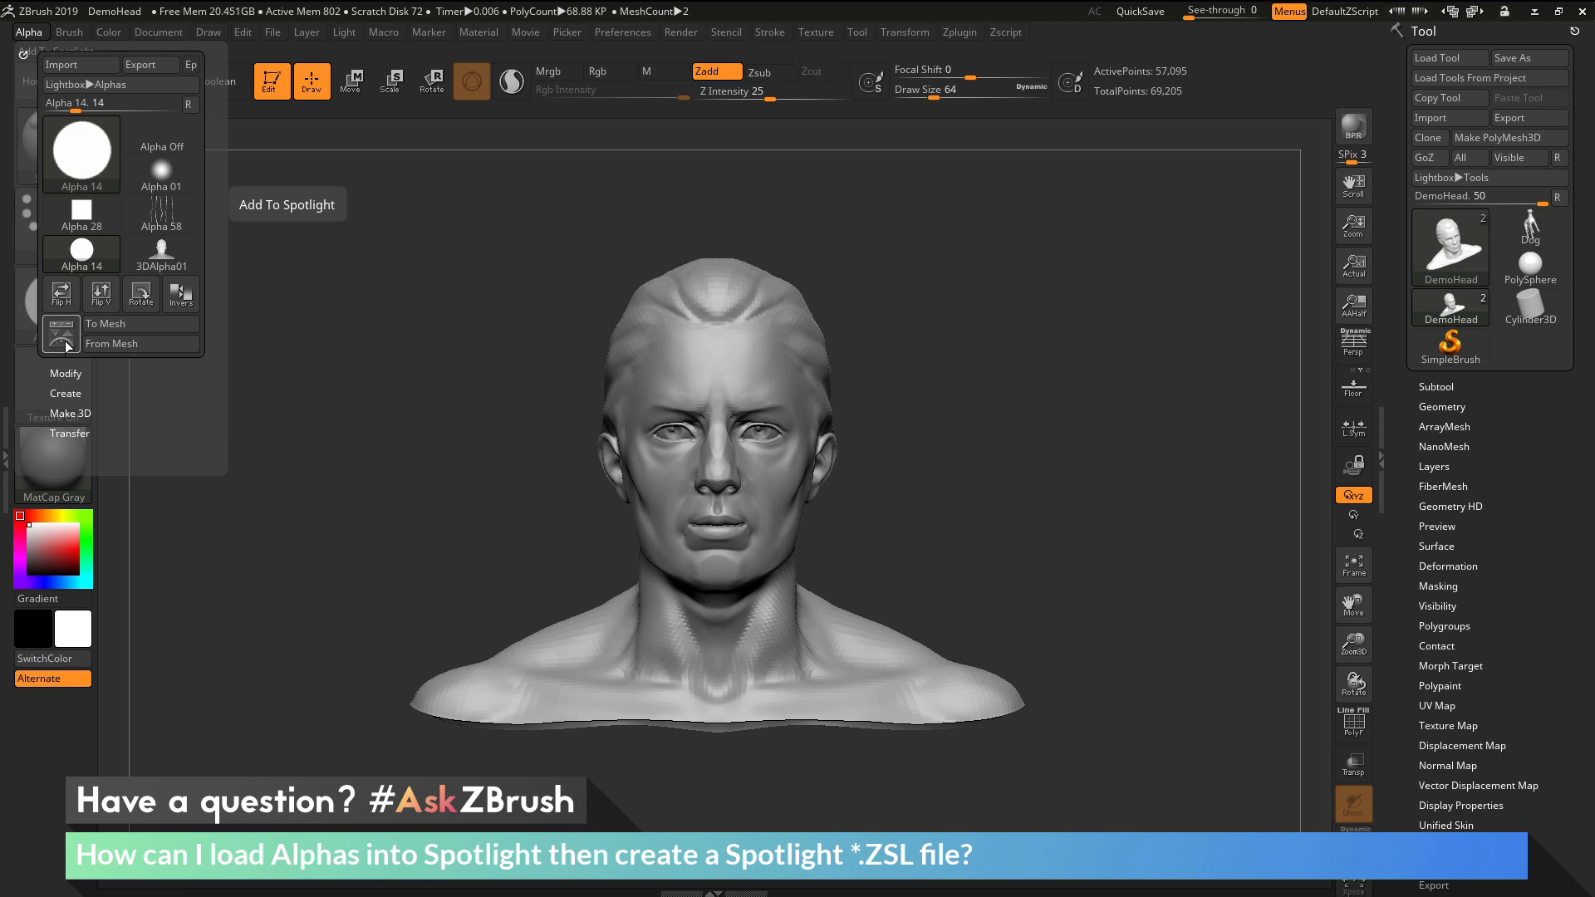
mouse_move(80, 252)
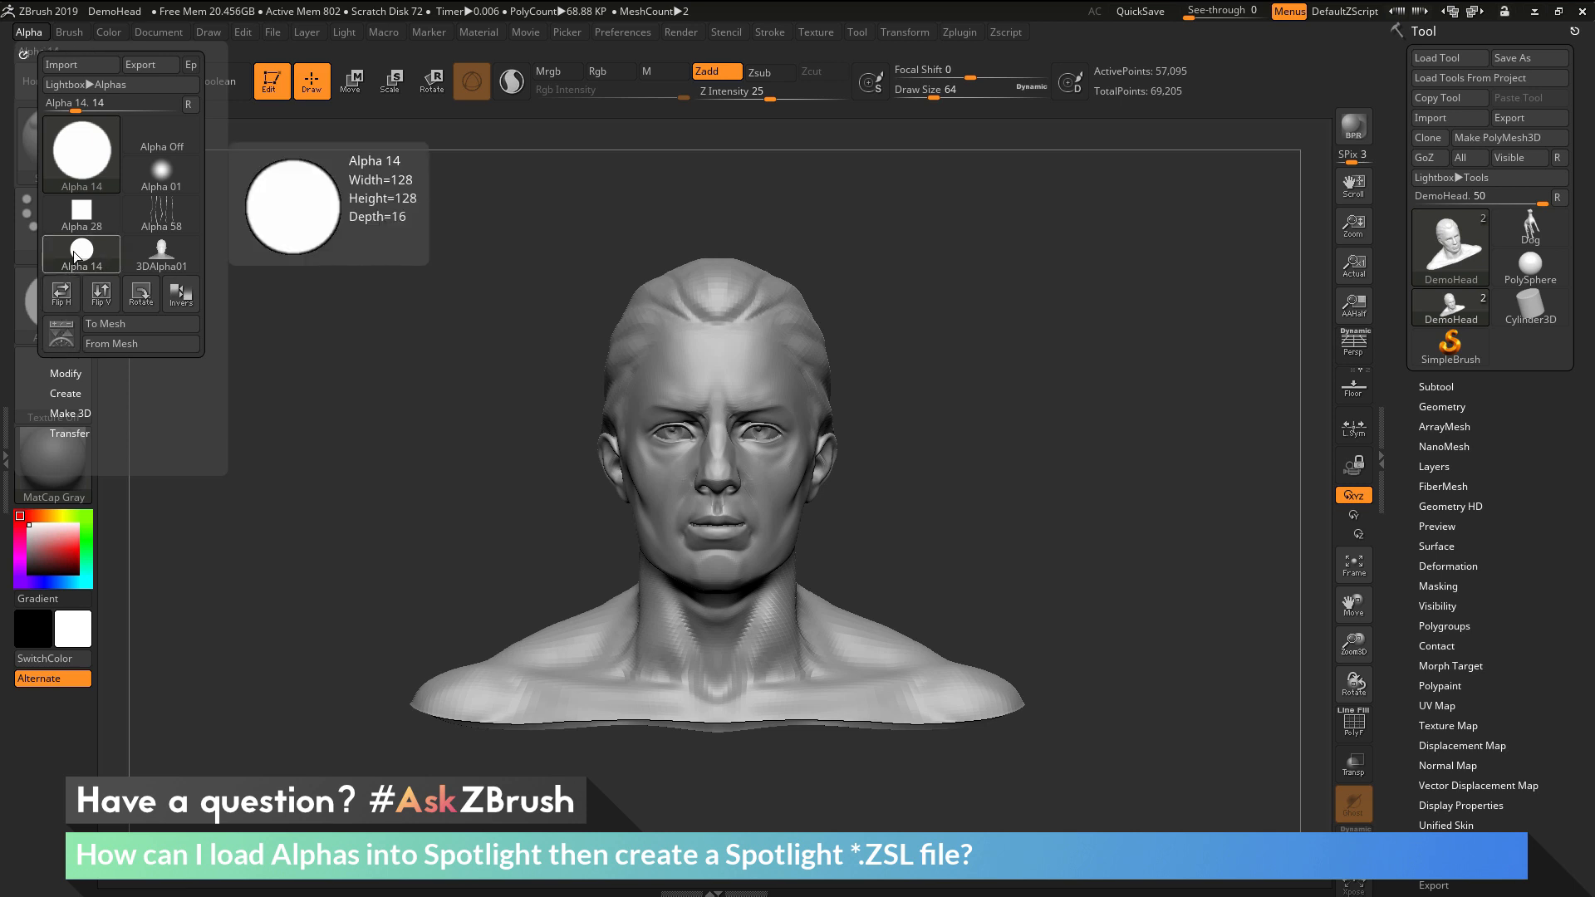
click(162, 249)
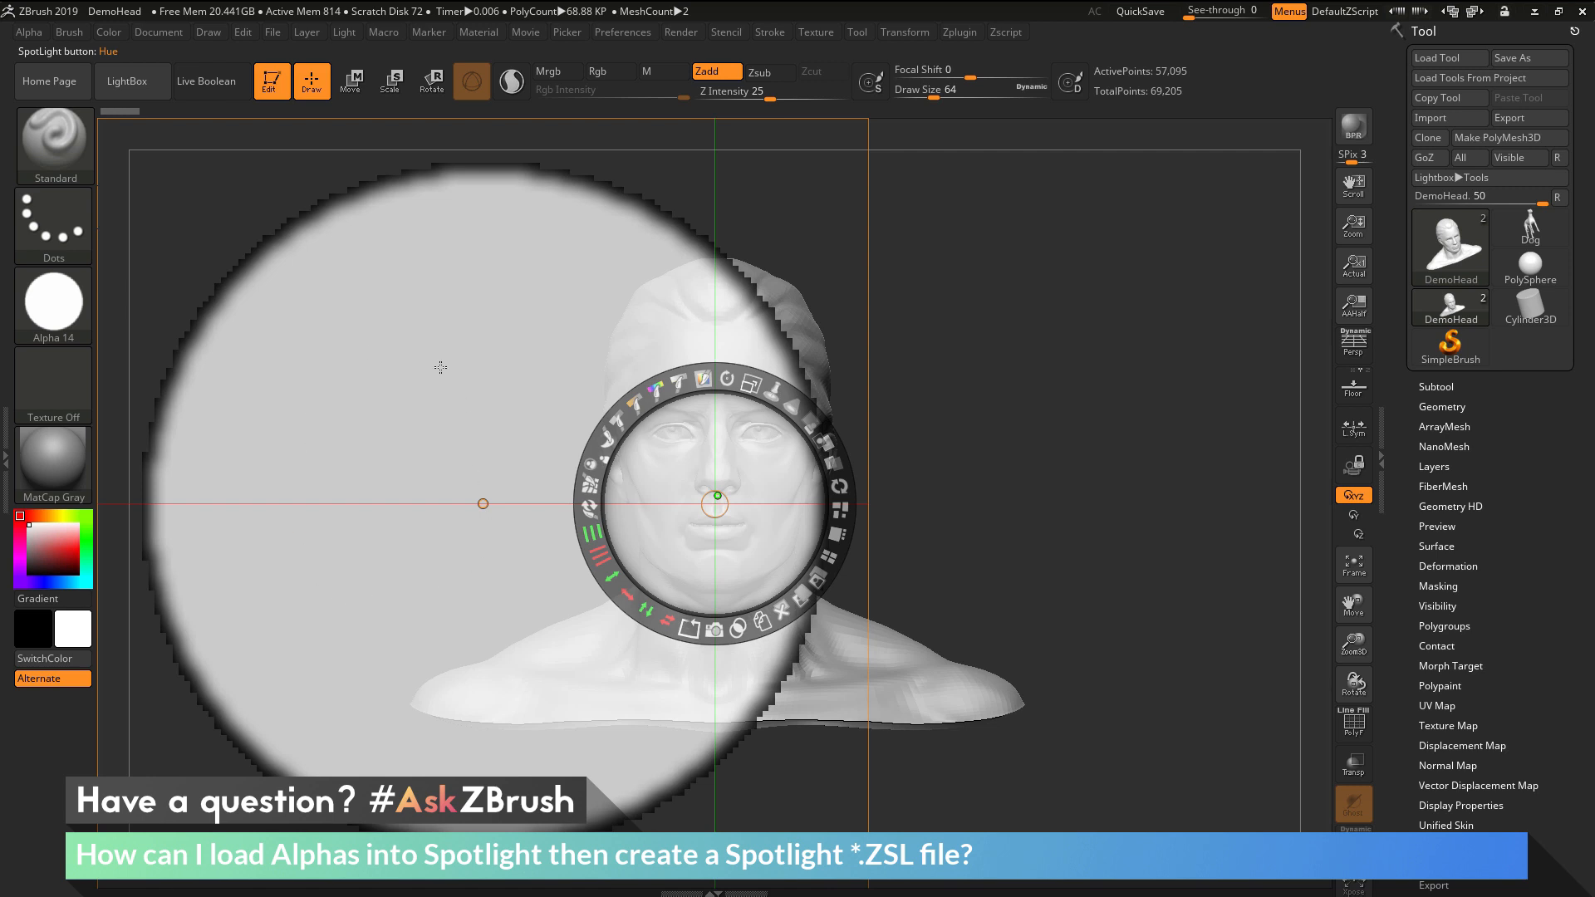
mouse_move(478, 499)
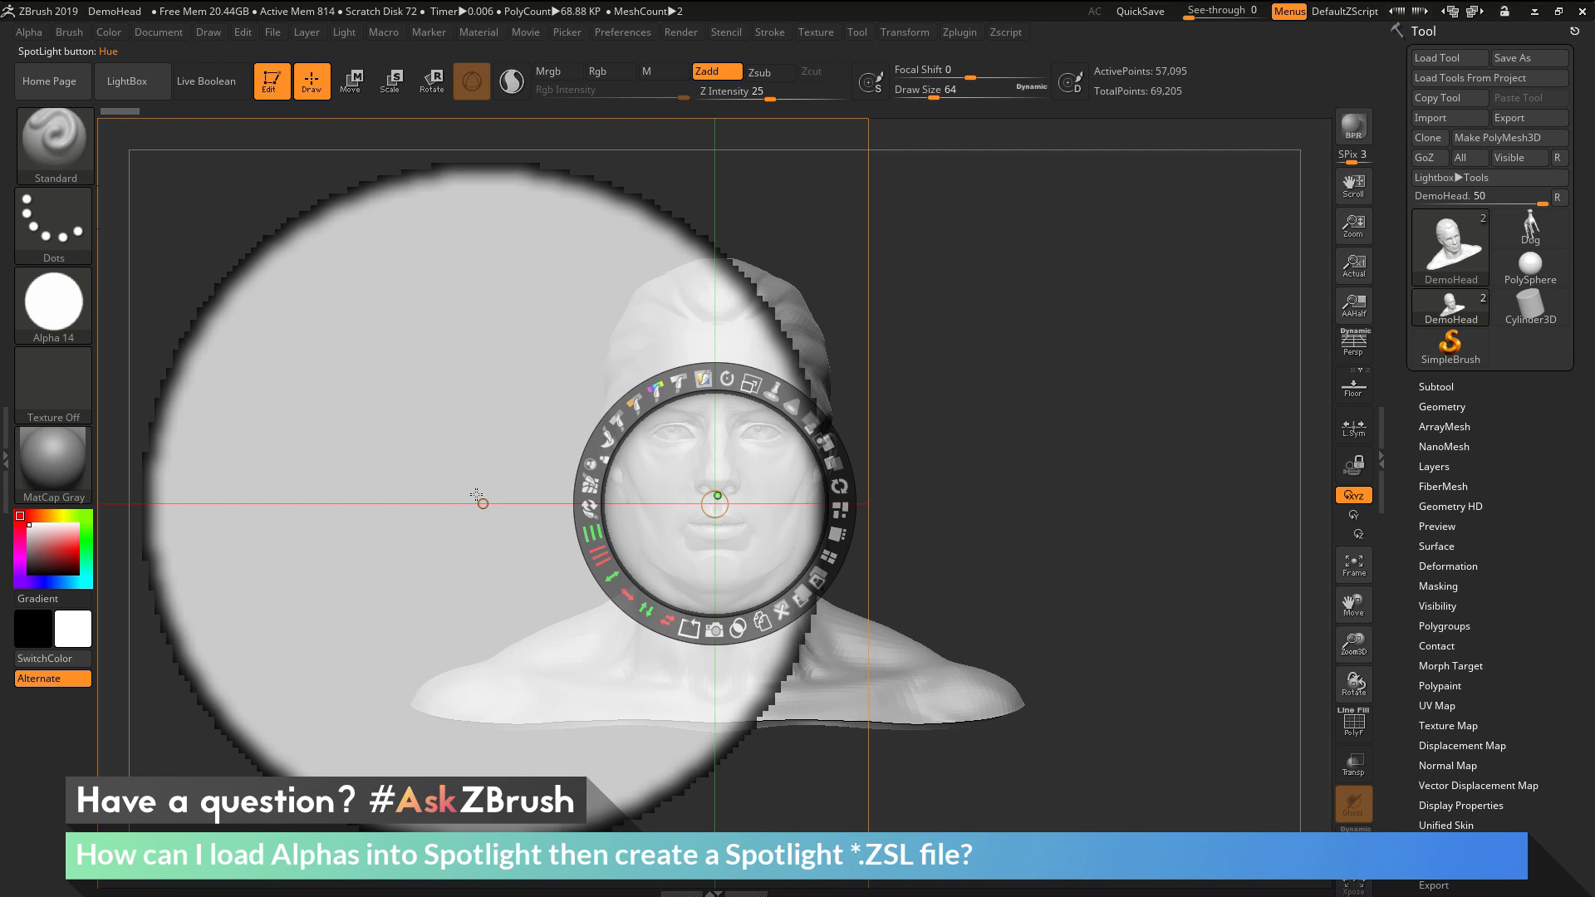
mouse_move(120, 114)
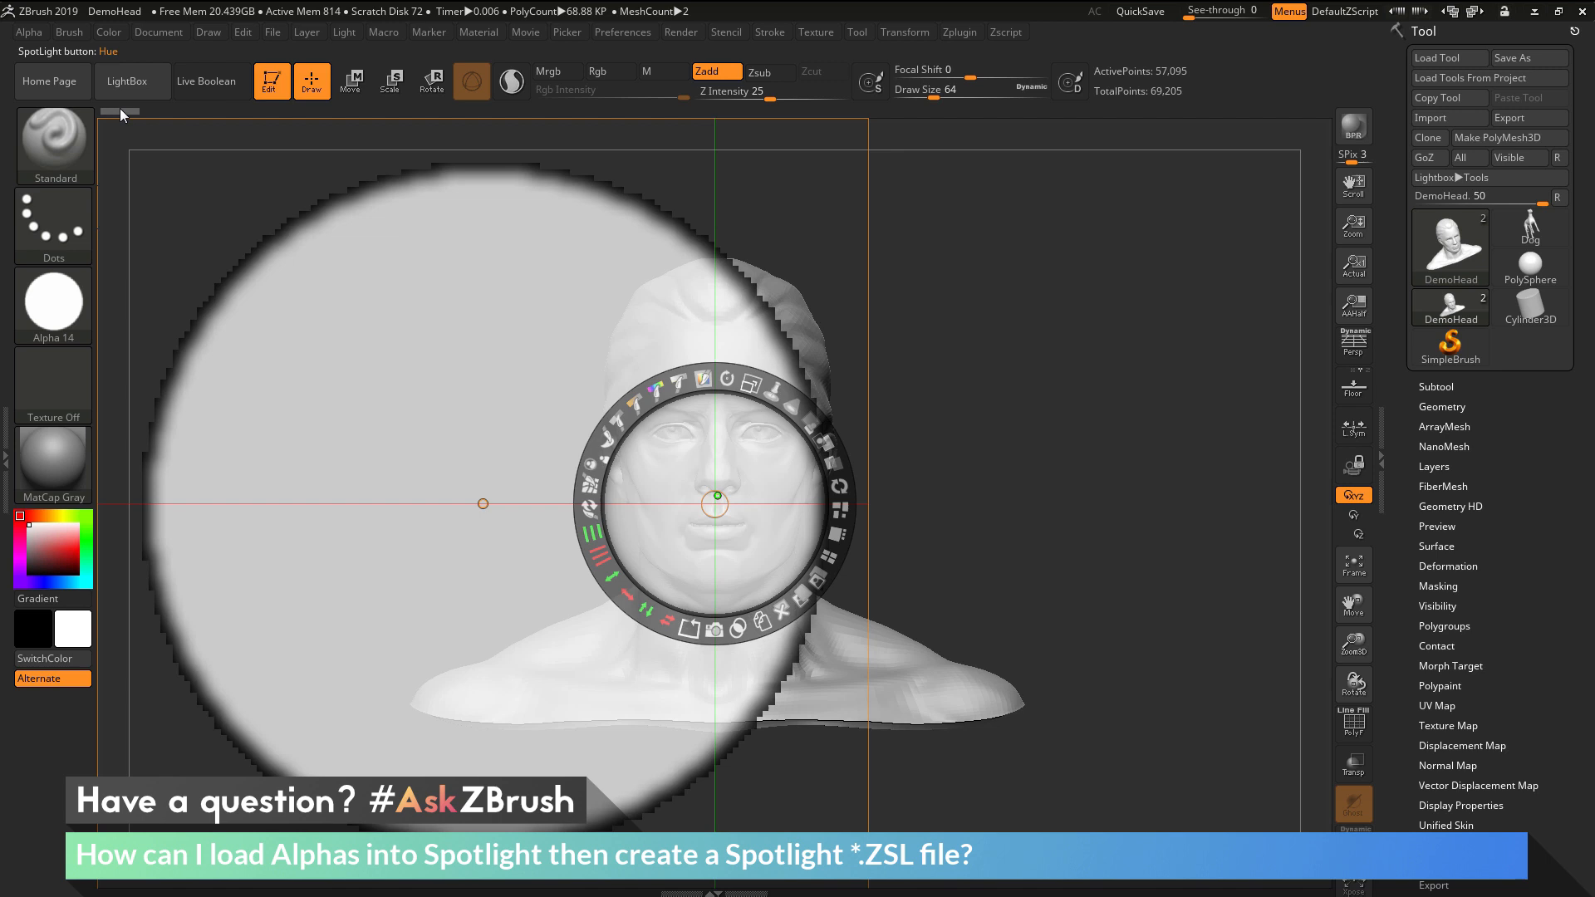
- Load the square Alpha 28 and the 3DAlpha01 head alpha into Spotlight beside the circle
click(29, 31)
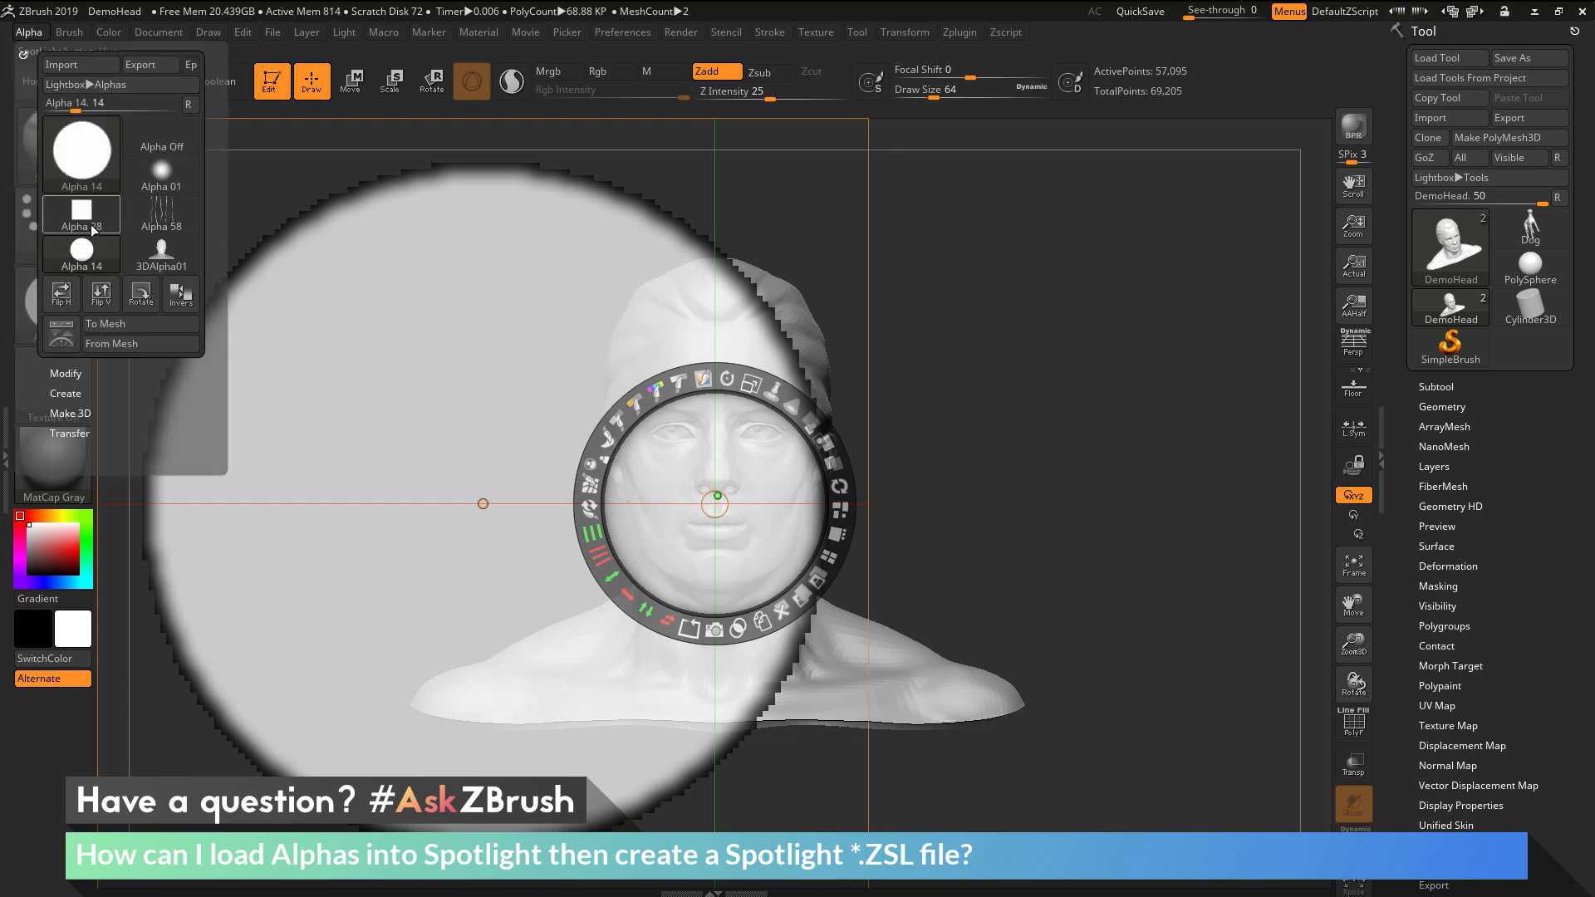
click(79, 214)
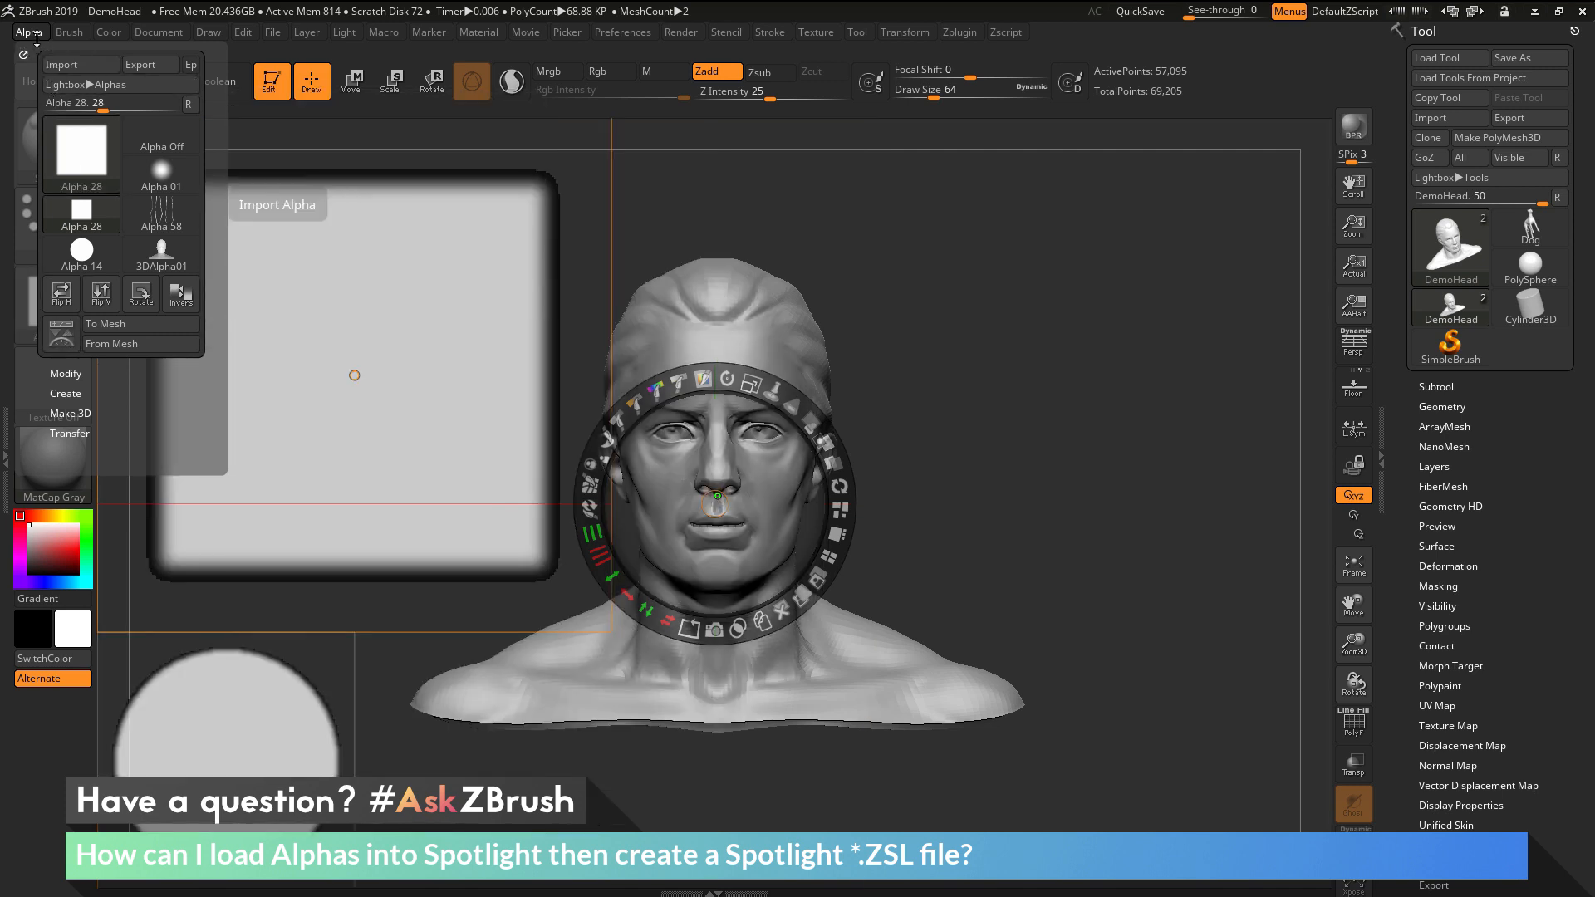
click(160, 252)
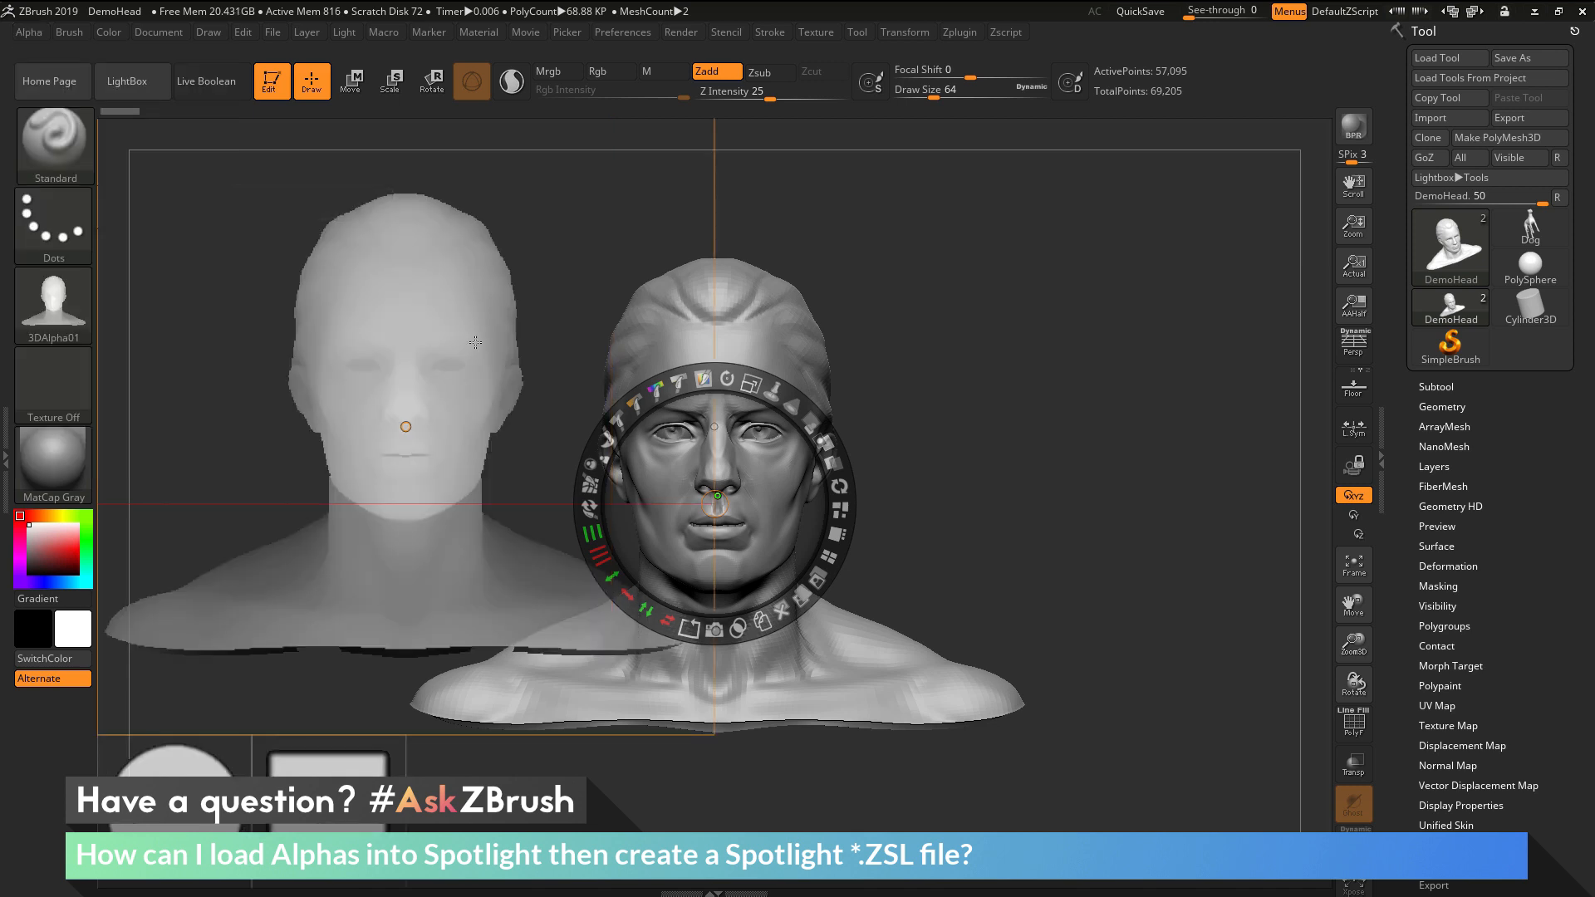
mouse_move(513, 556)
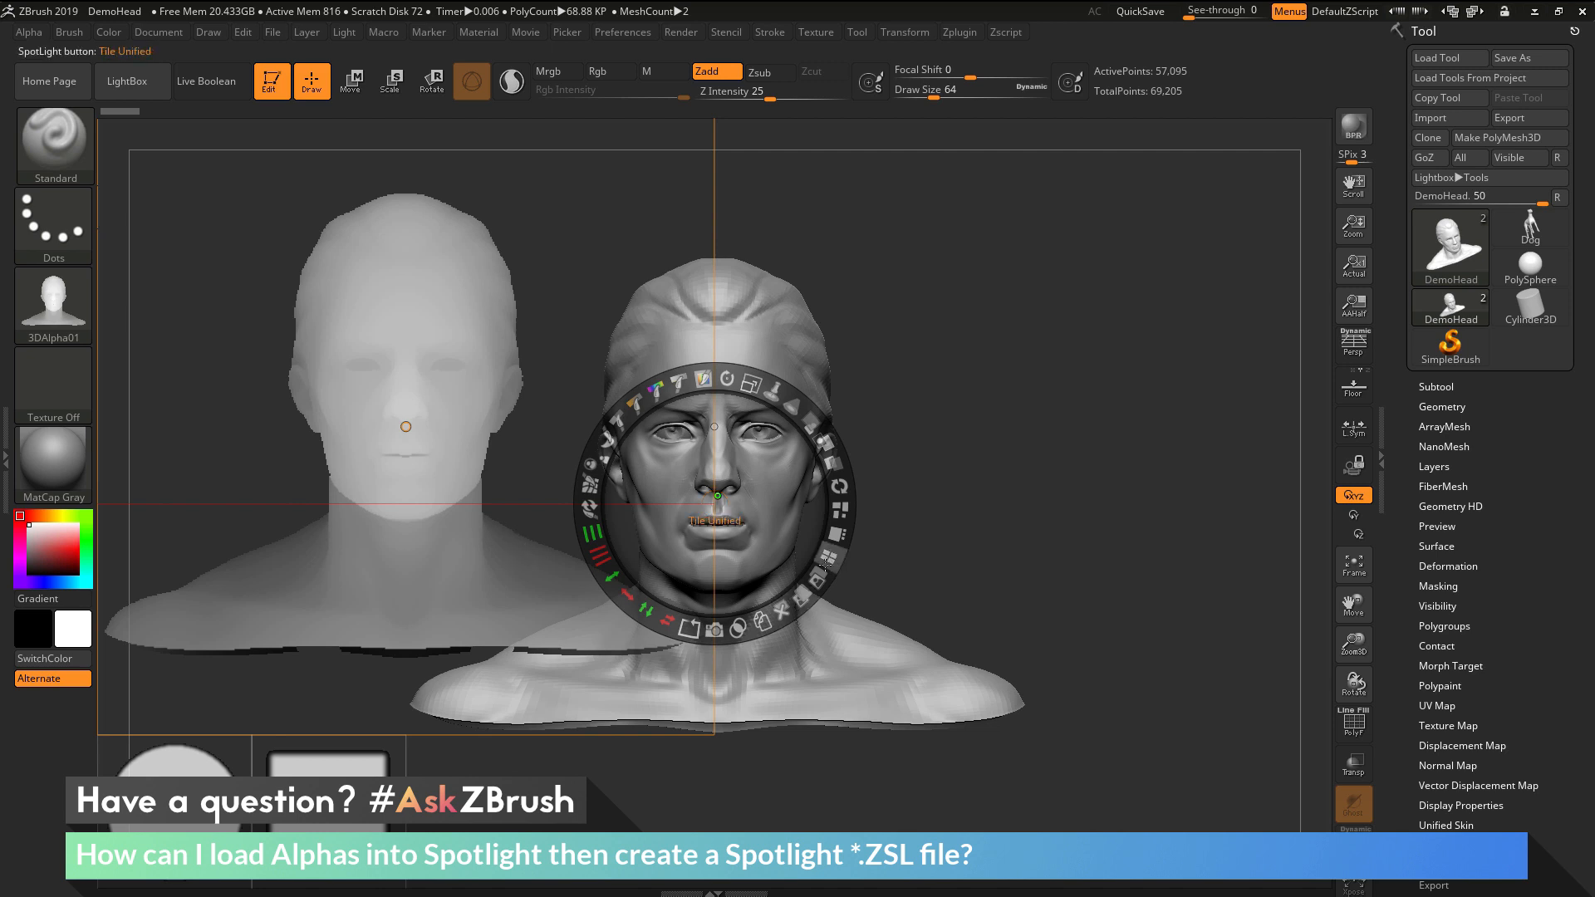
- Tile the Spotlight alphas with Tile Unified, then Tile Proportional, stacking them down the left
click(833, 528)
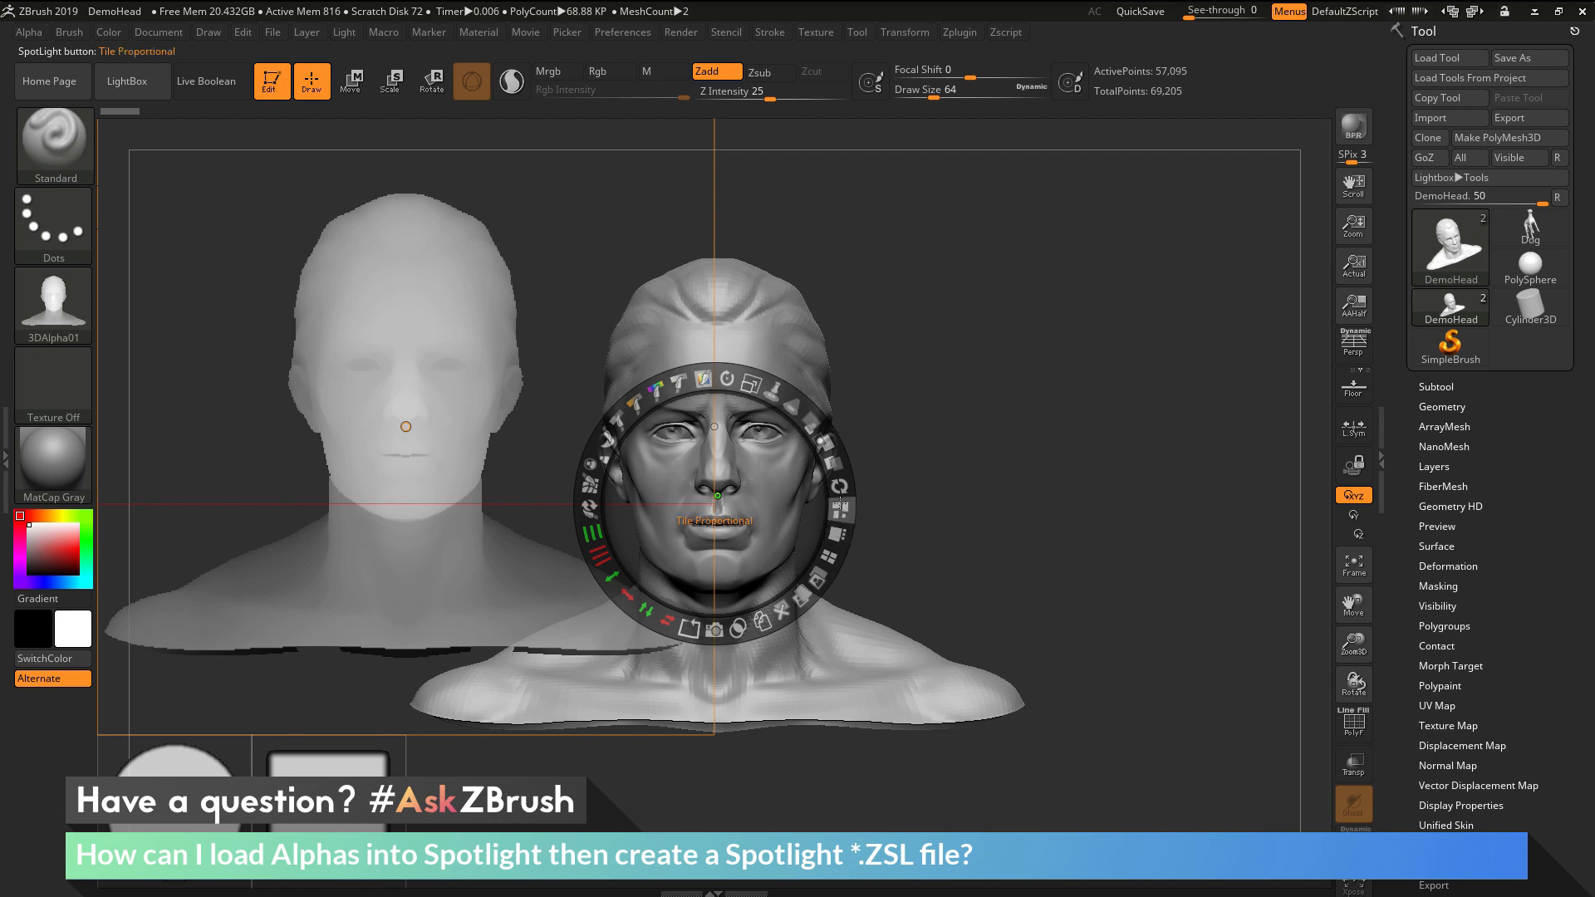
click(834, 513)
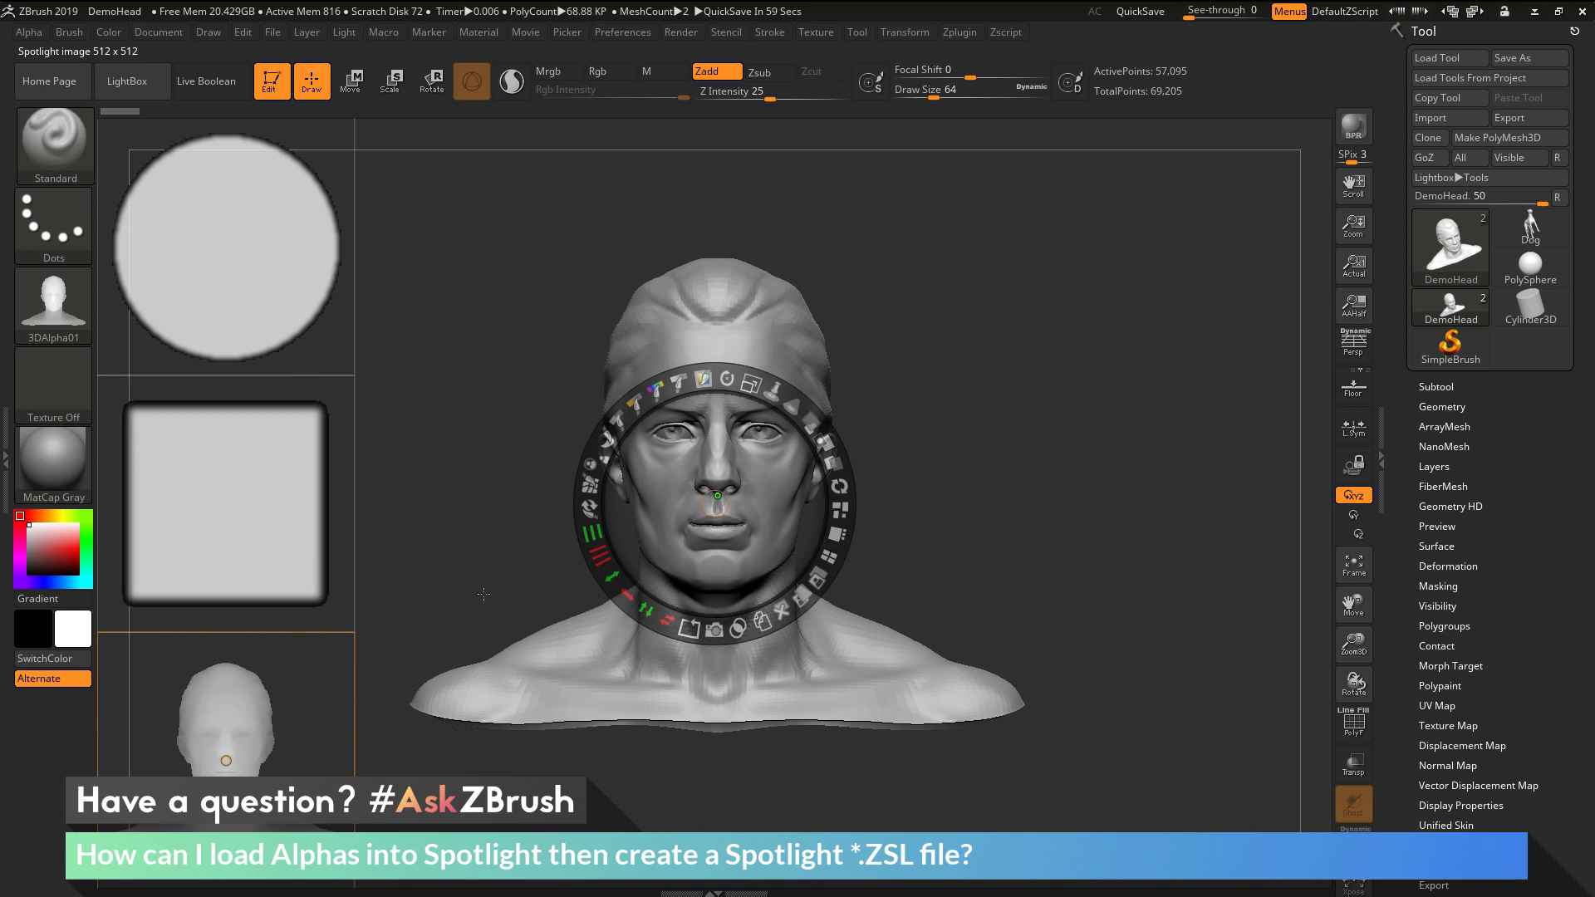
mouse_move(964, 452)
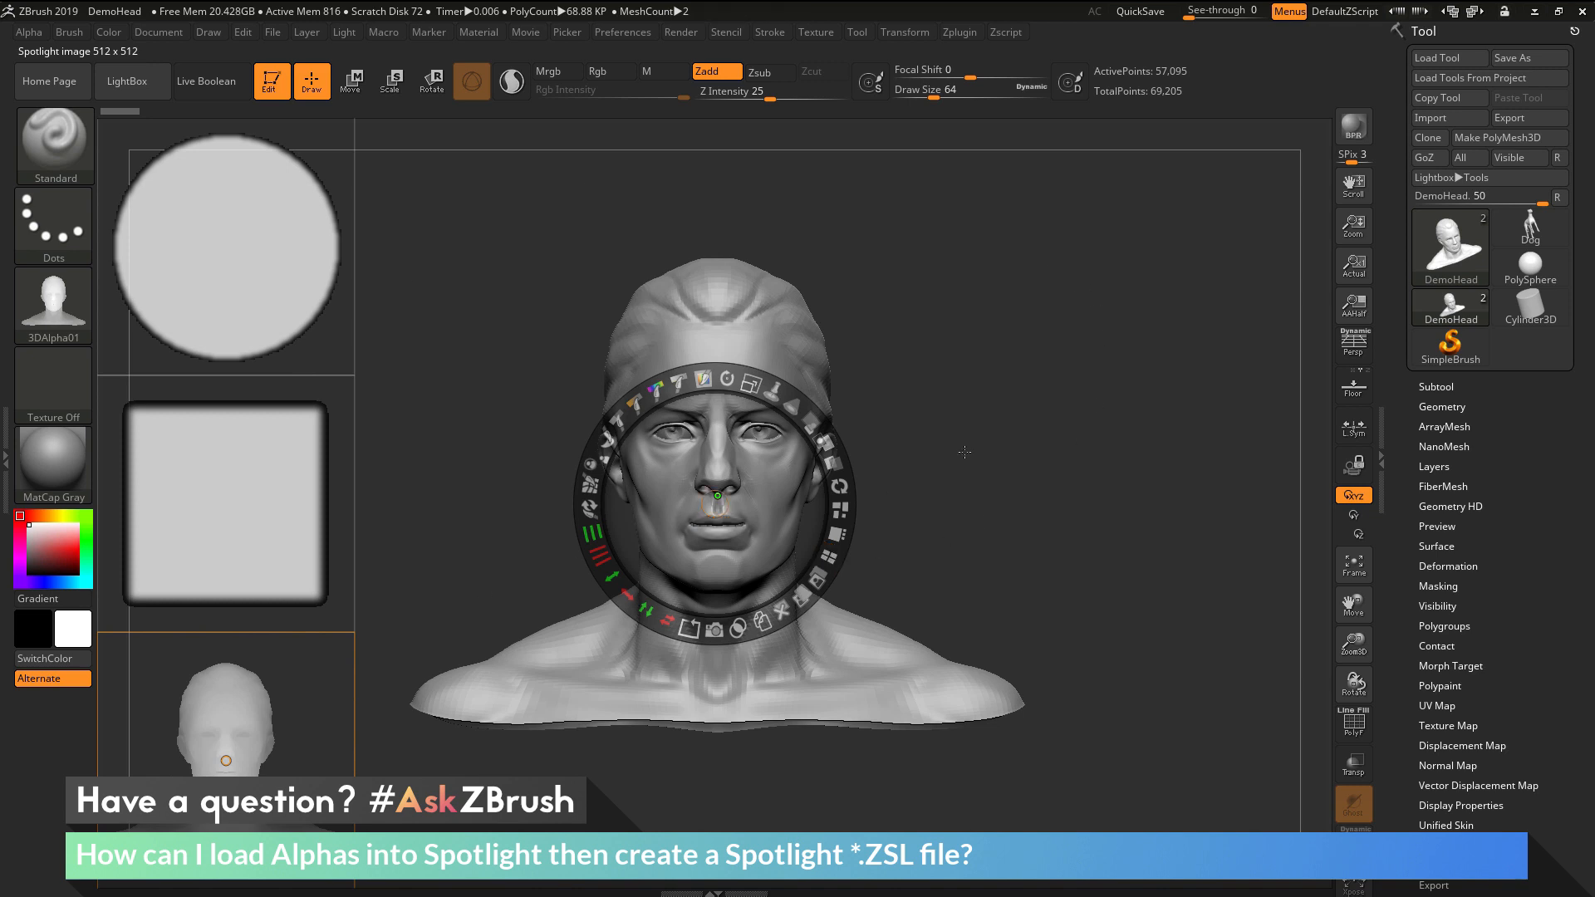
mouse_move(995, 362)
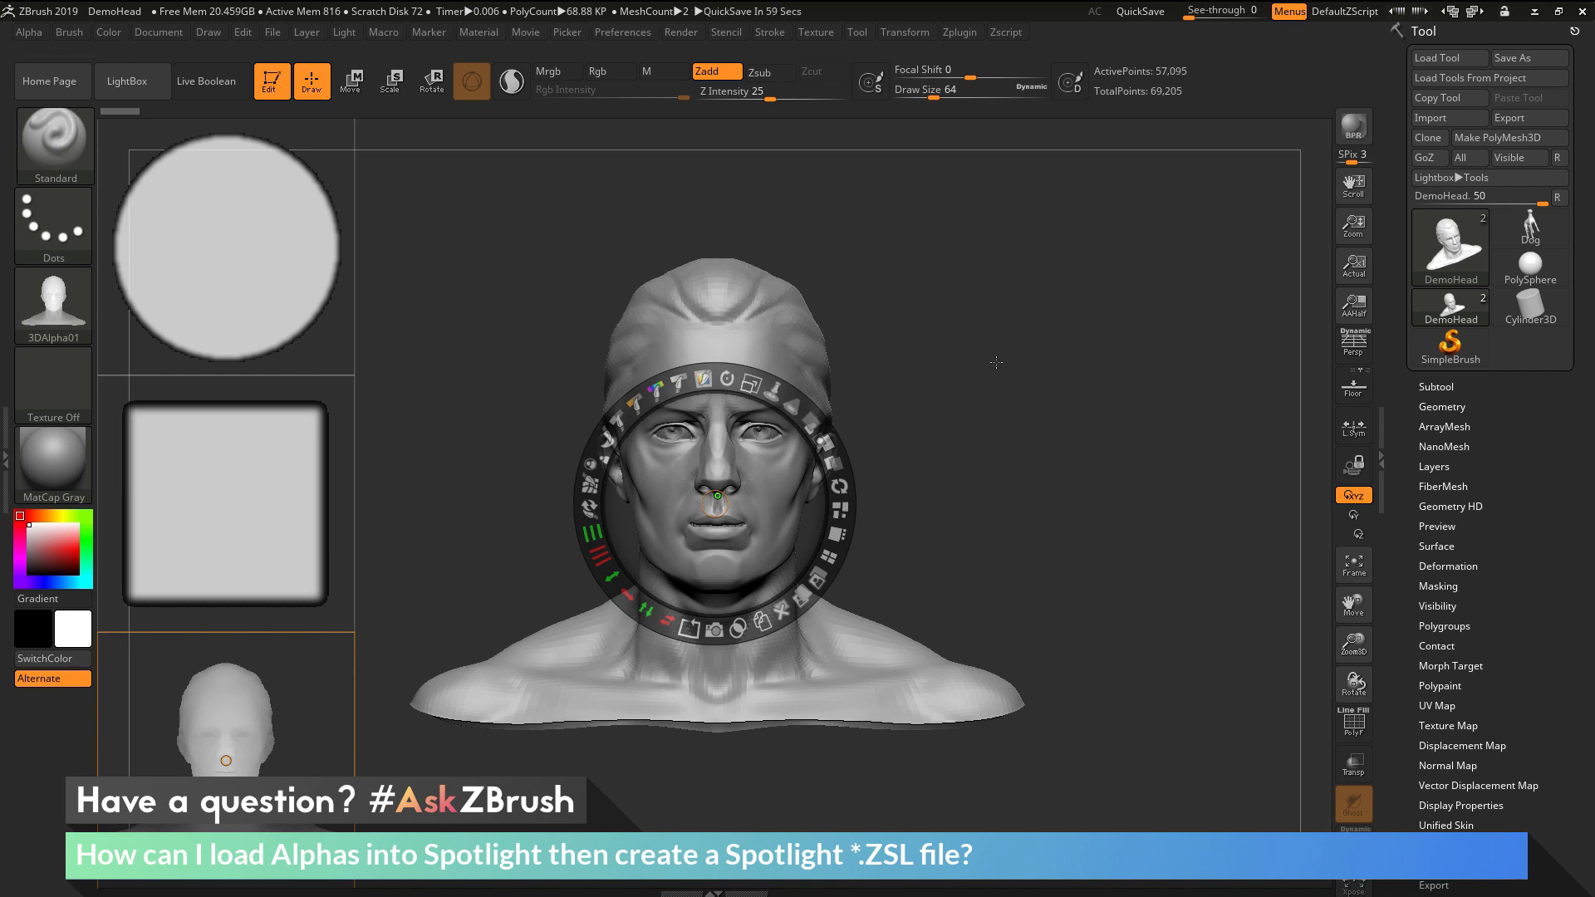
click(816, 31)
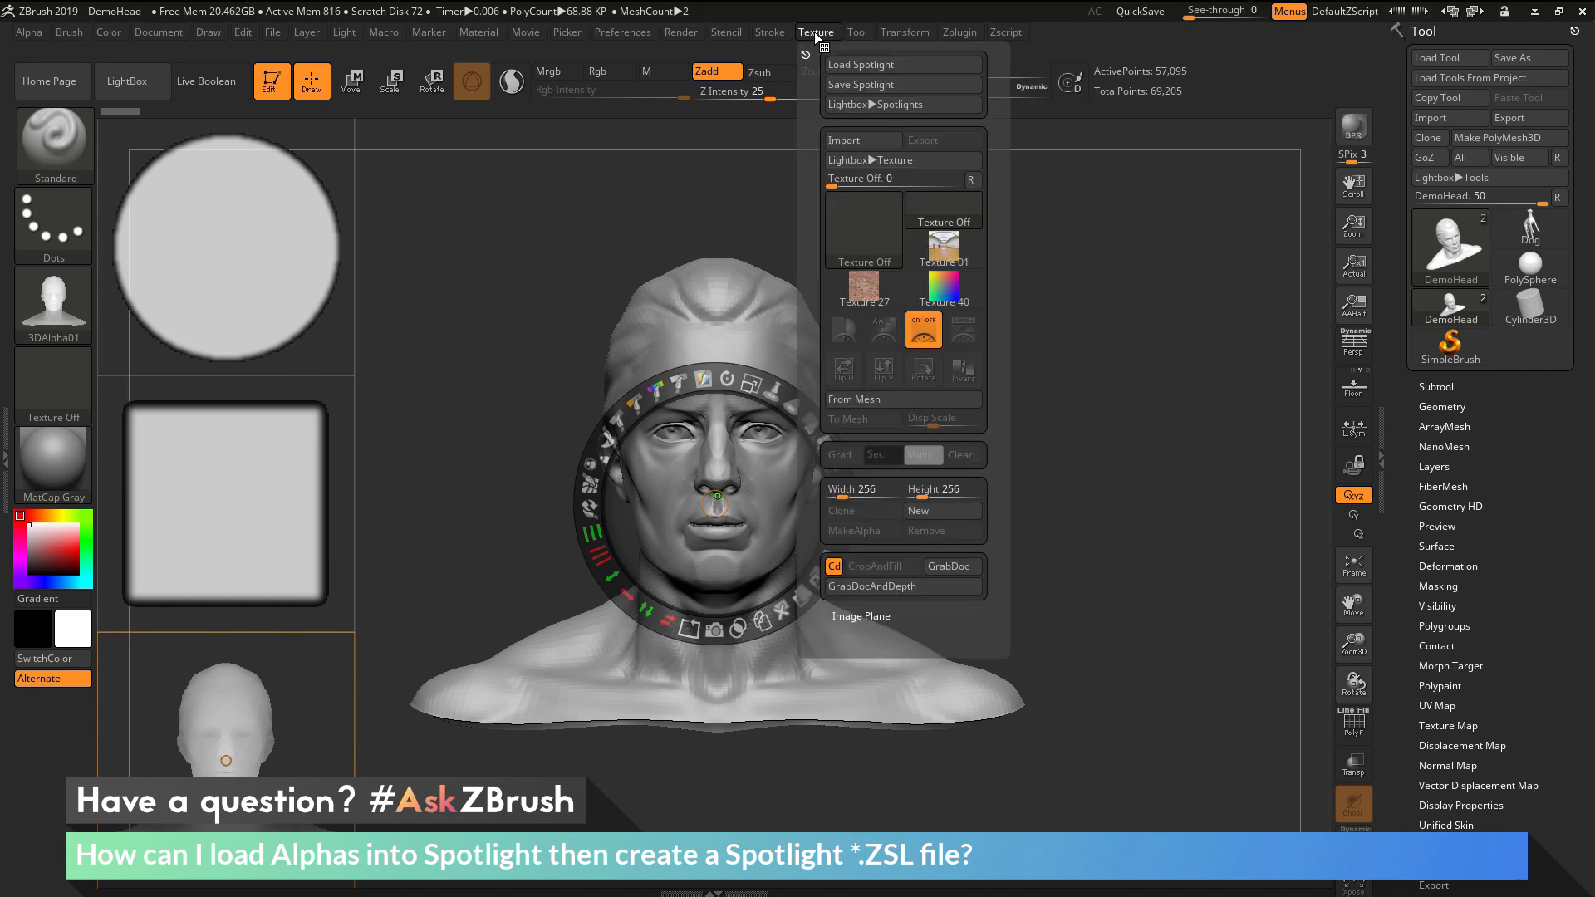
mouse_move(900, 85)
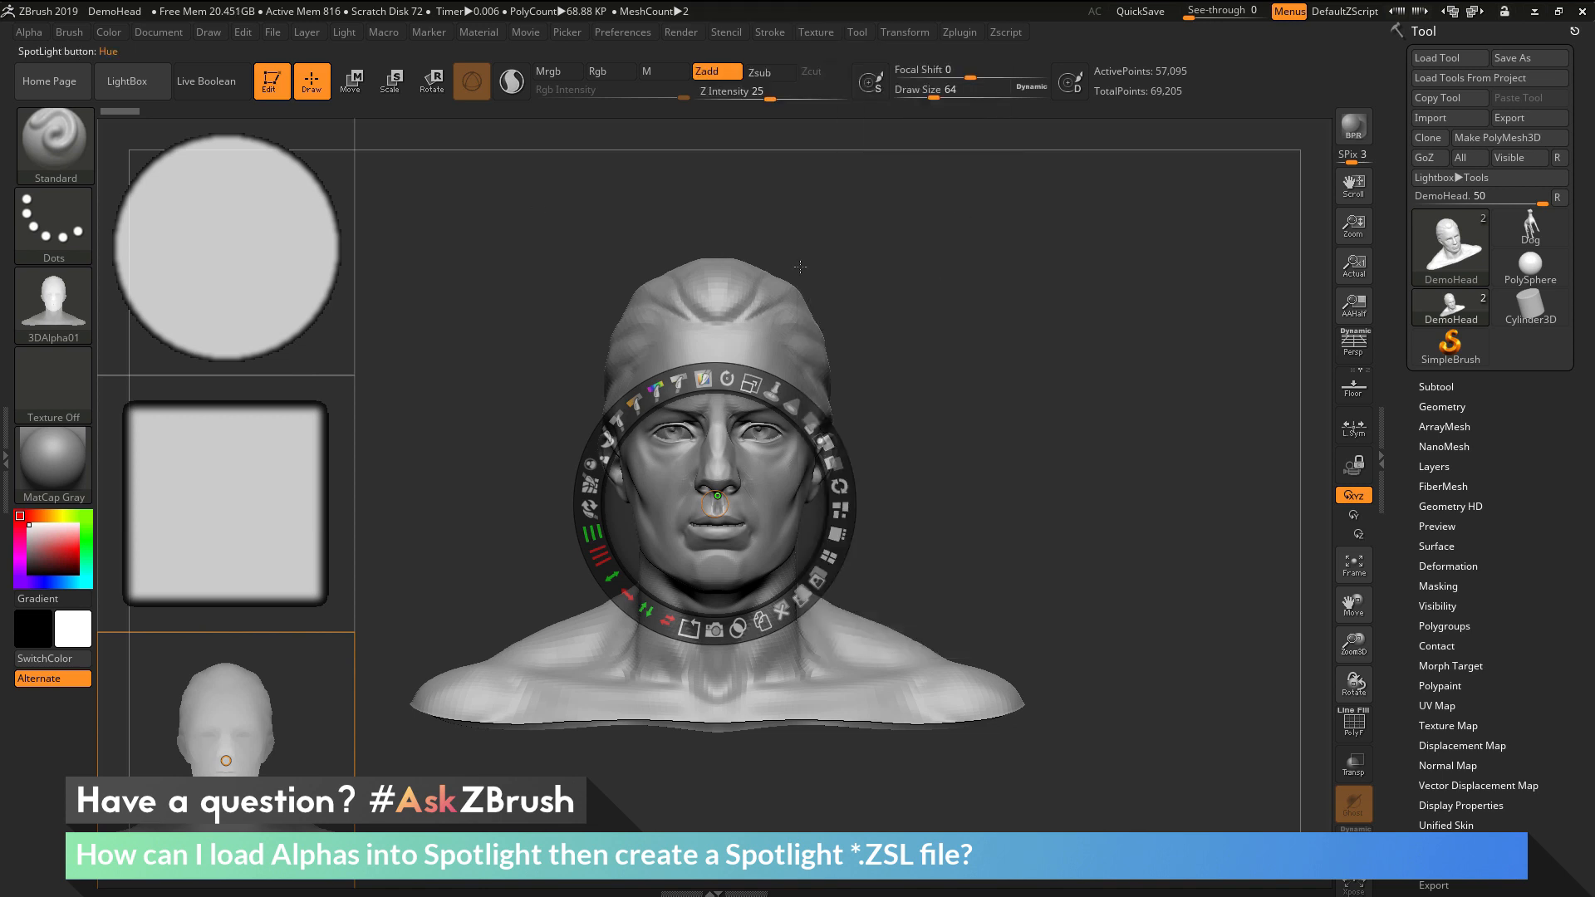
mouse_move(401, 270)
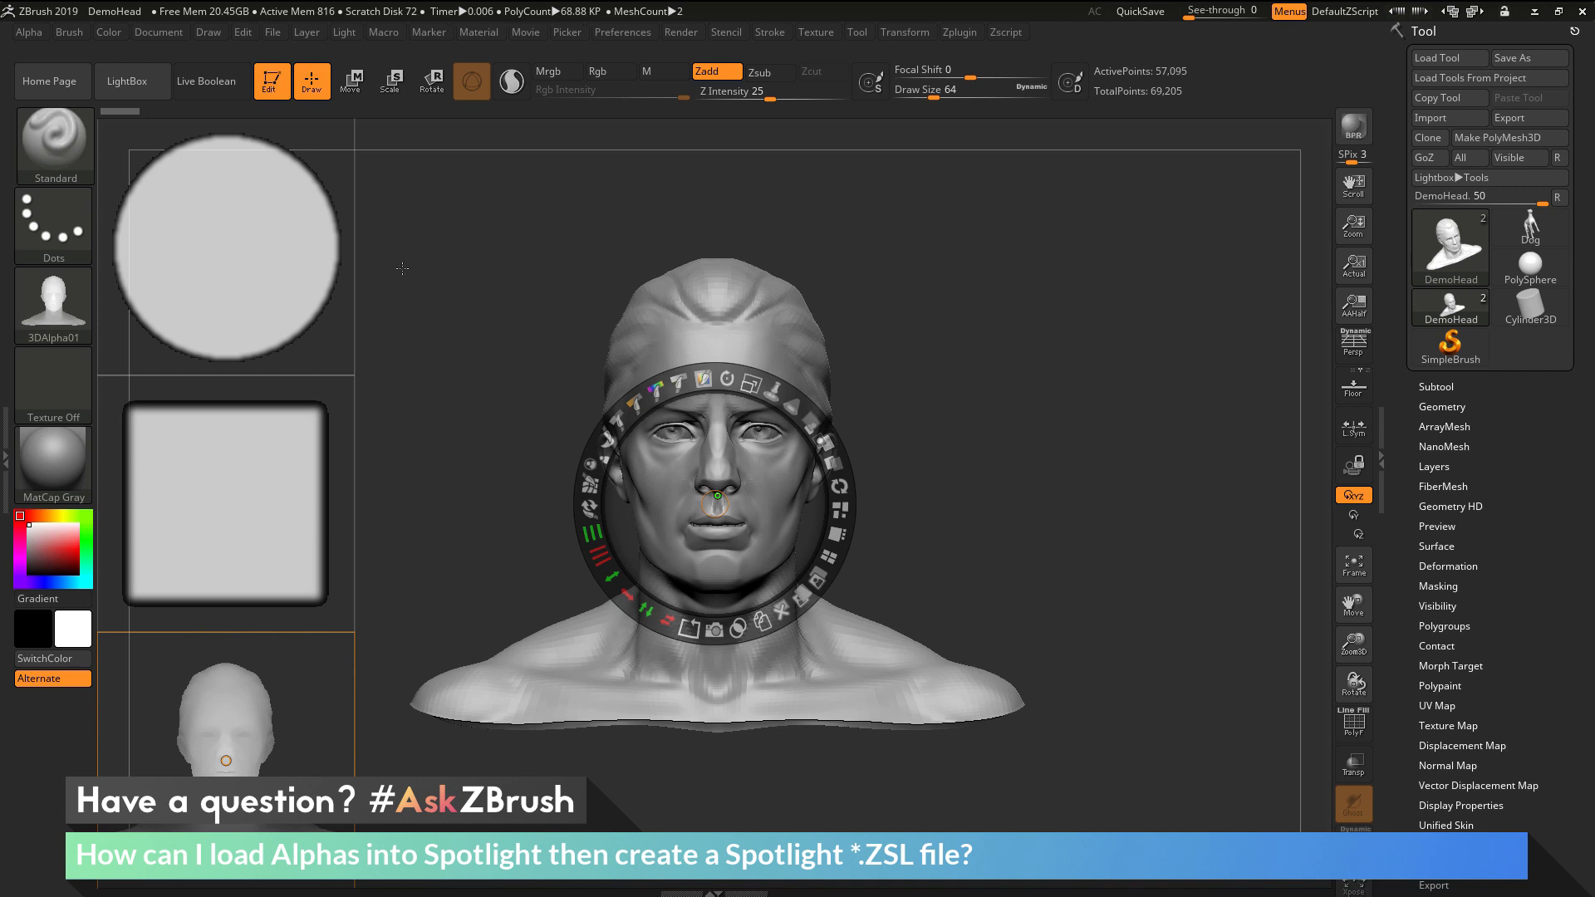
click(29, 31)
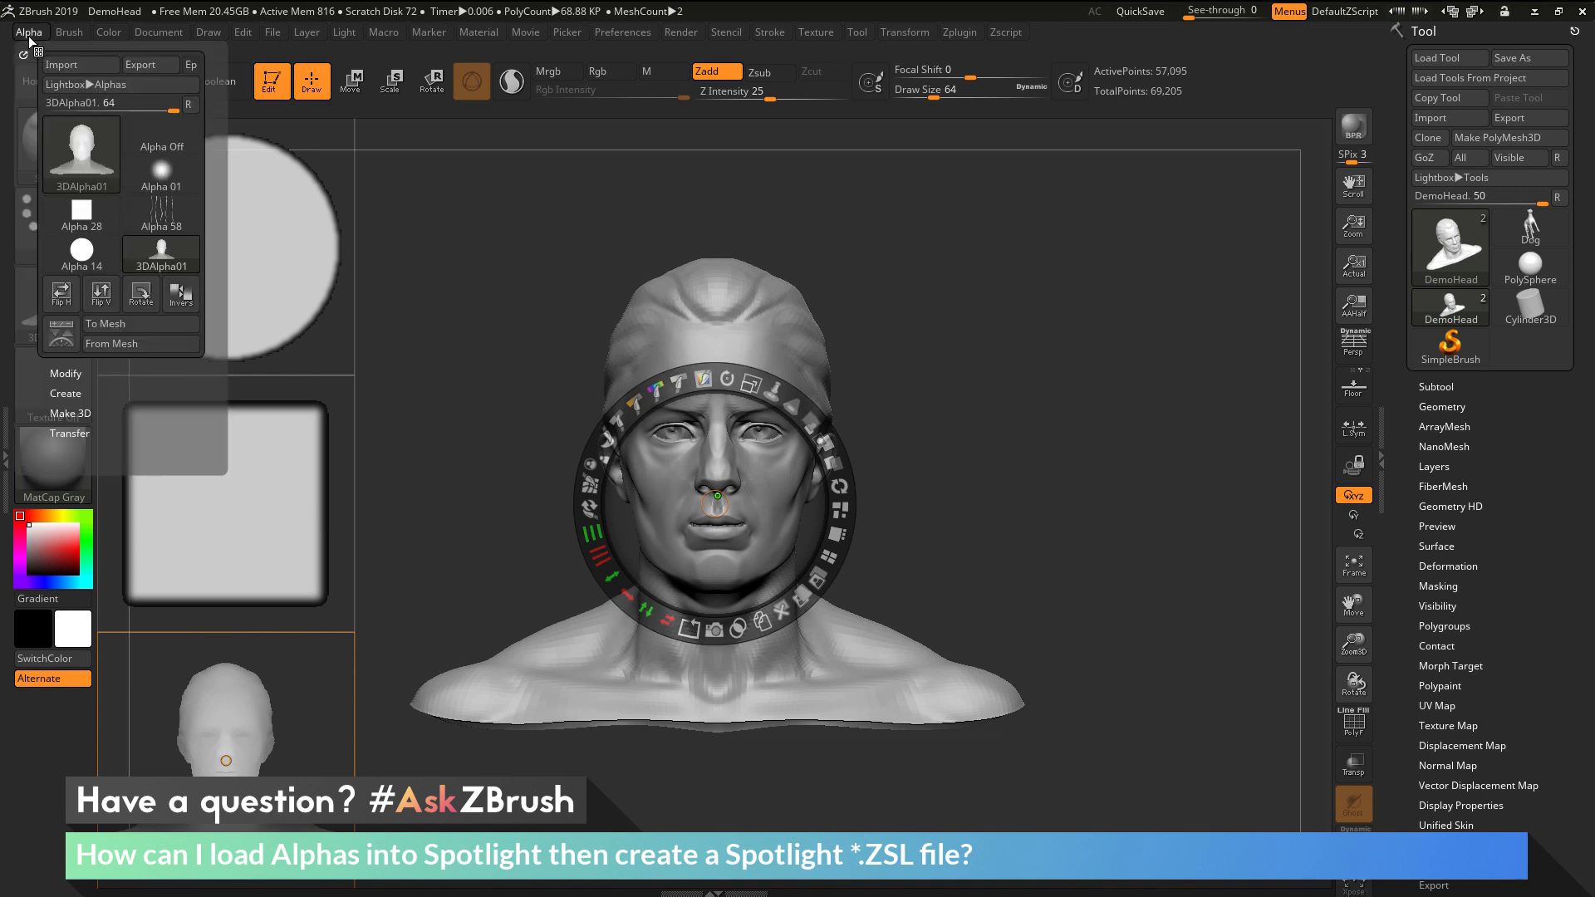
mouse_move(60, 334)
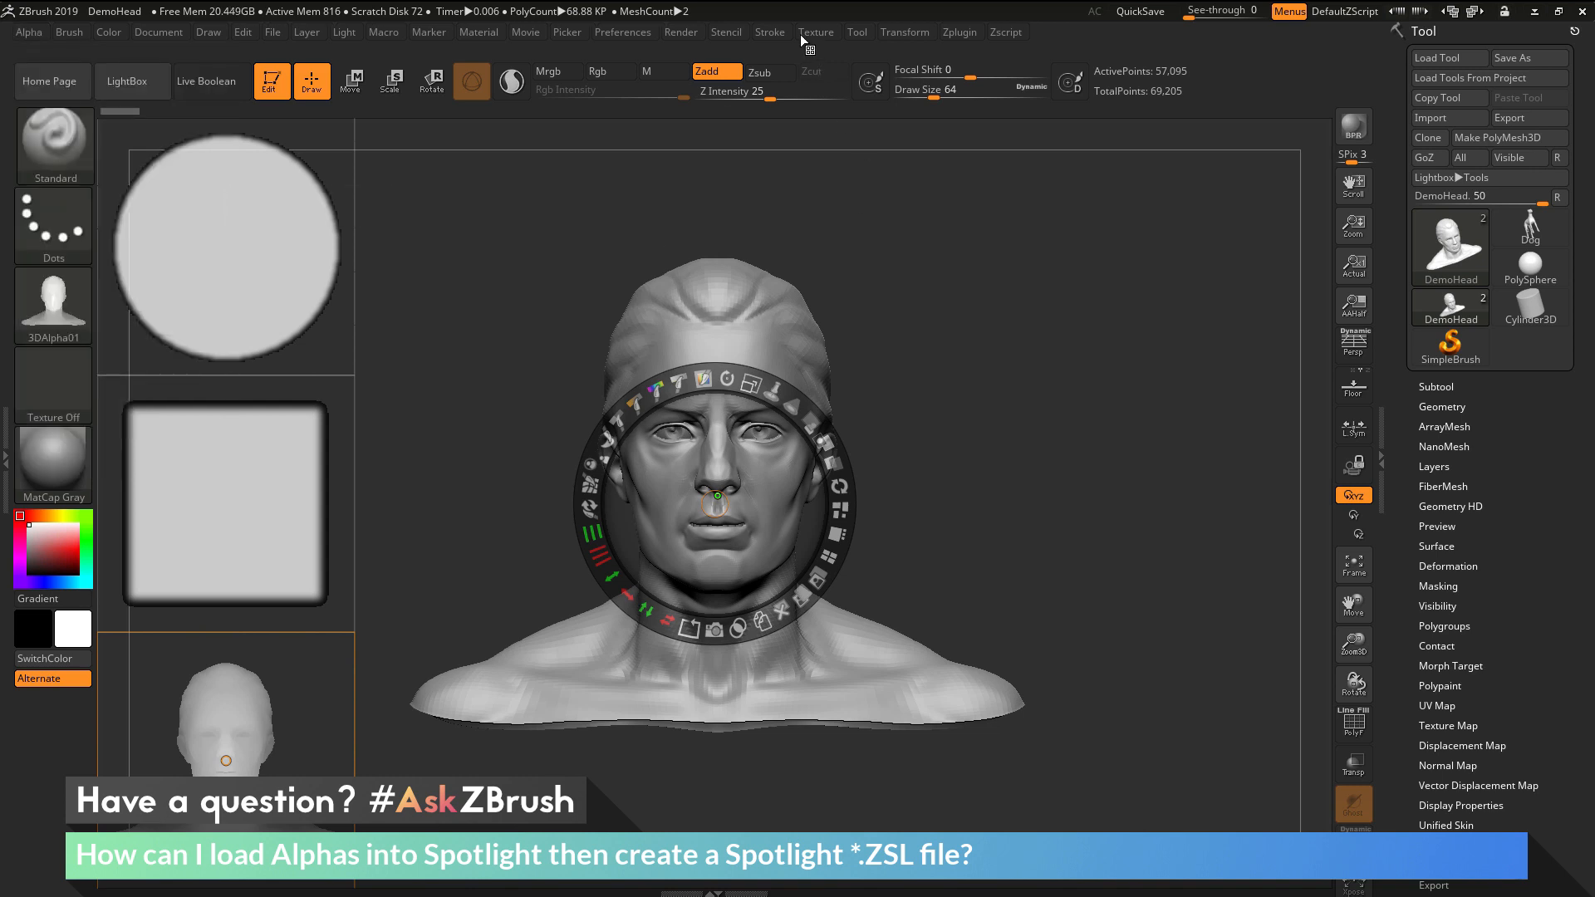
click(815, 32)
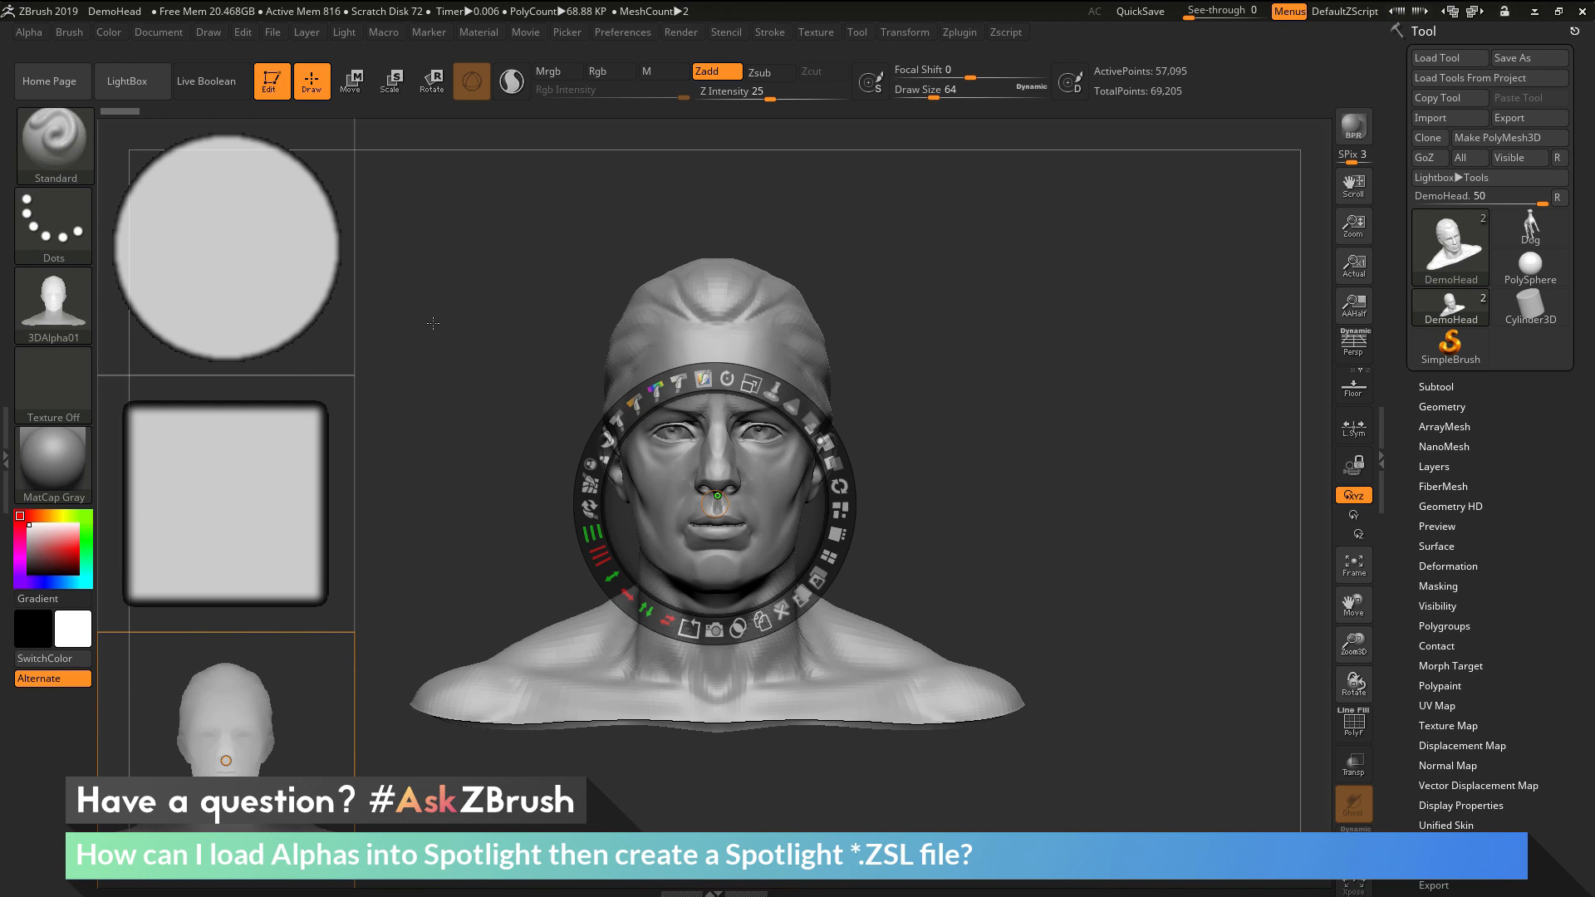
mouse_move(1002, 374)
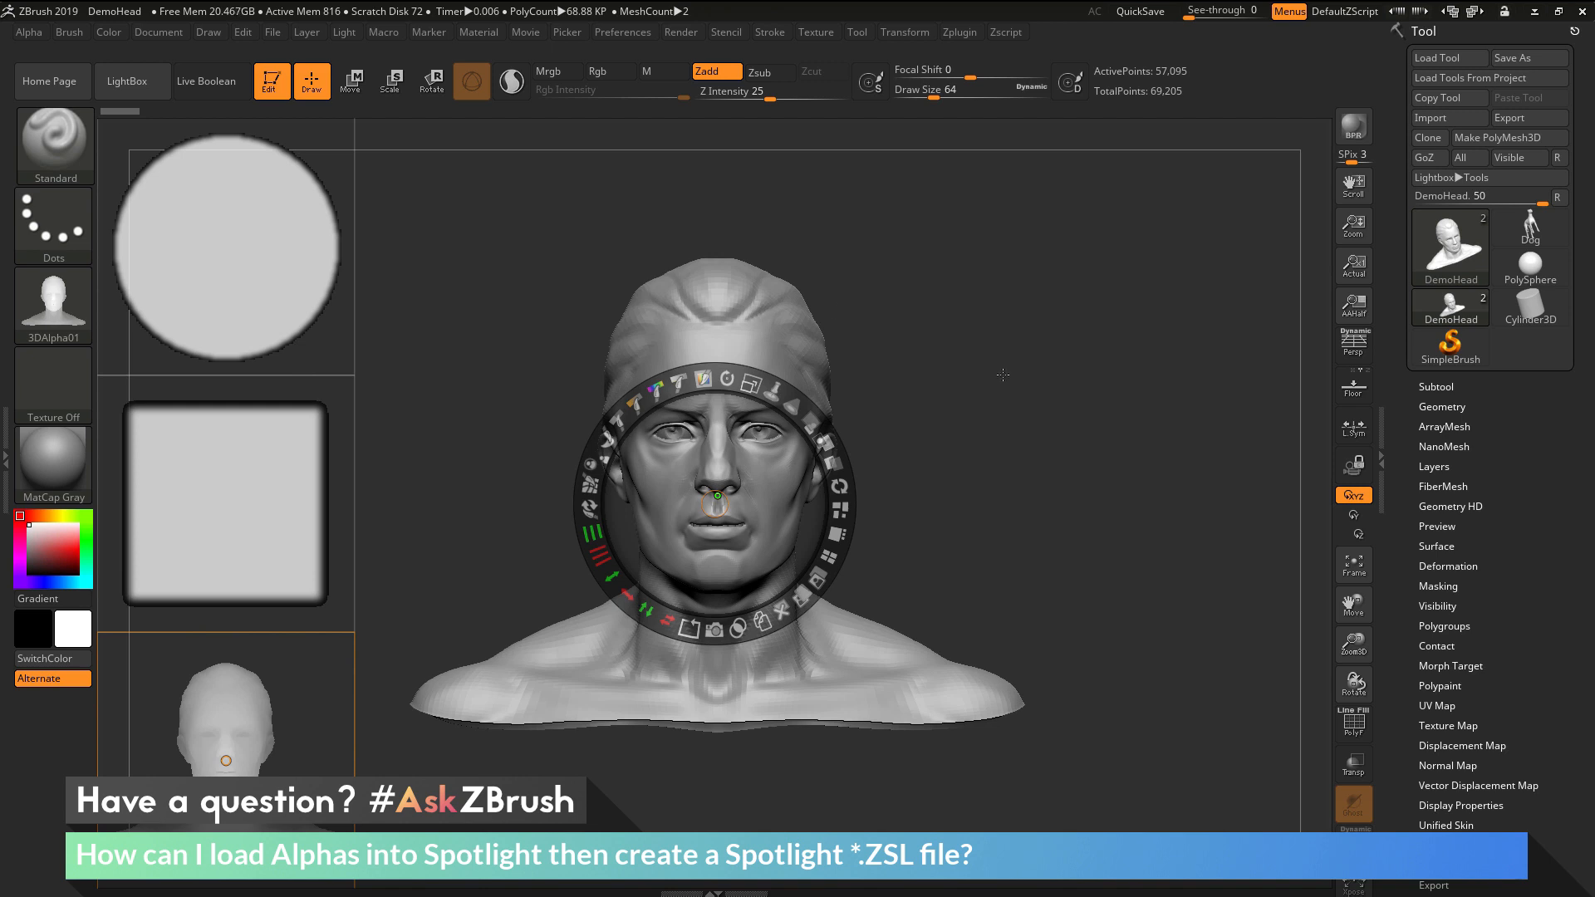
mouse_move(921, 387)
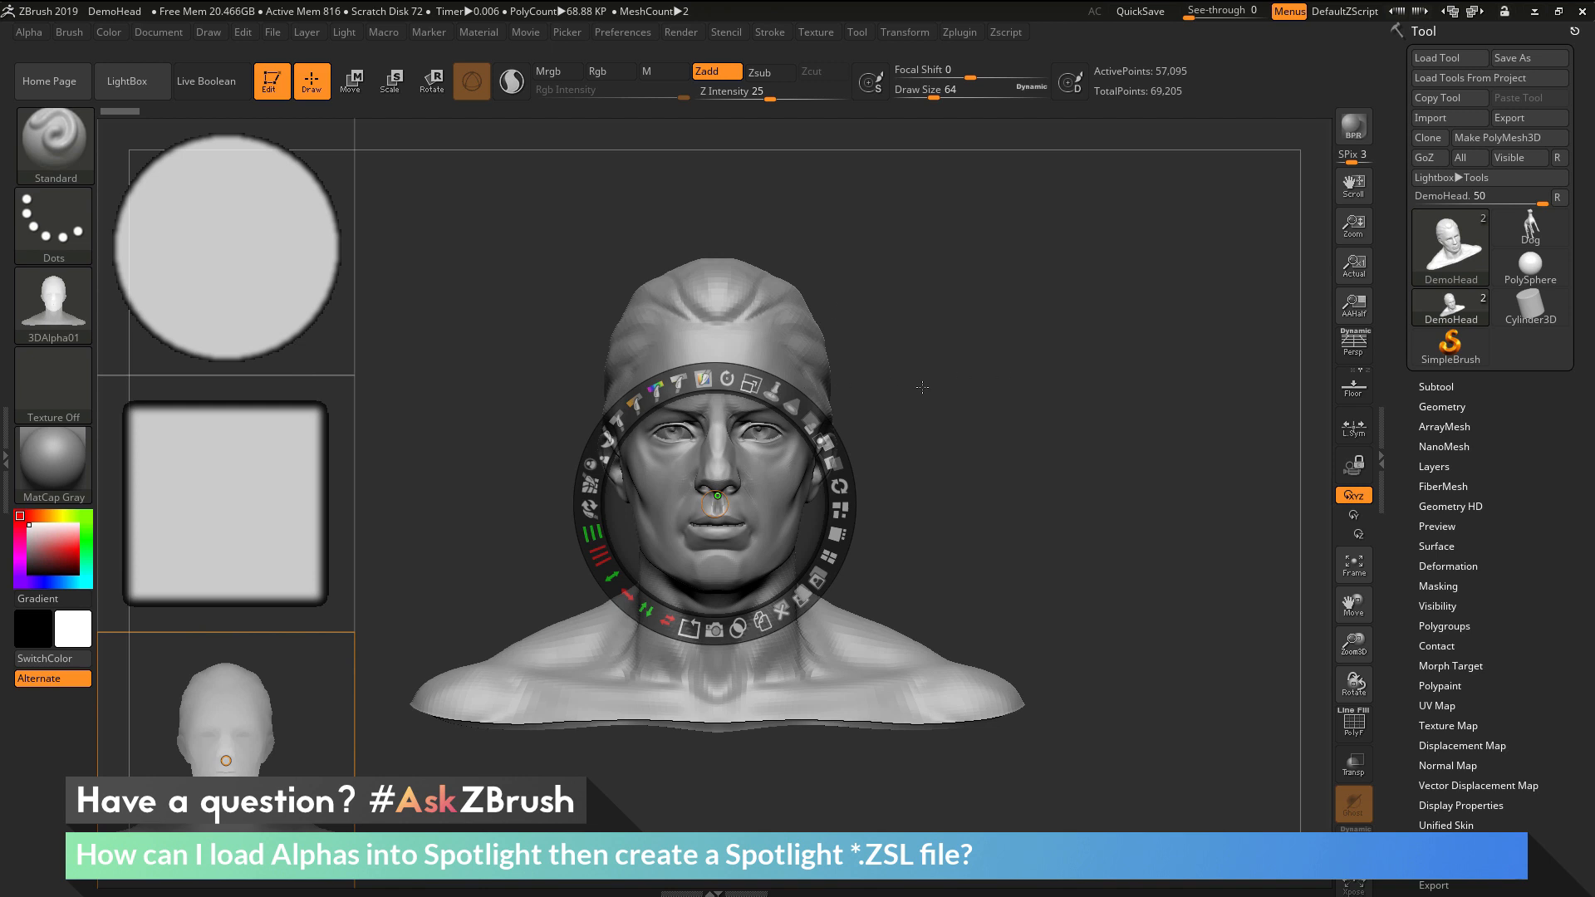